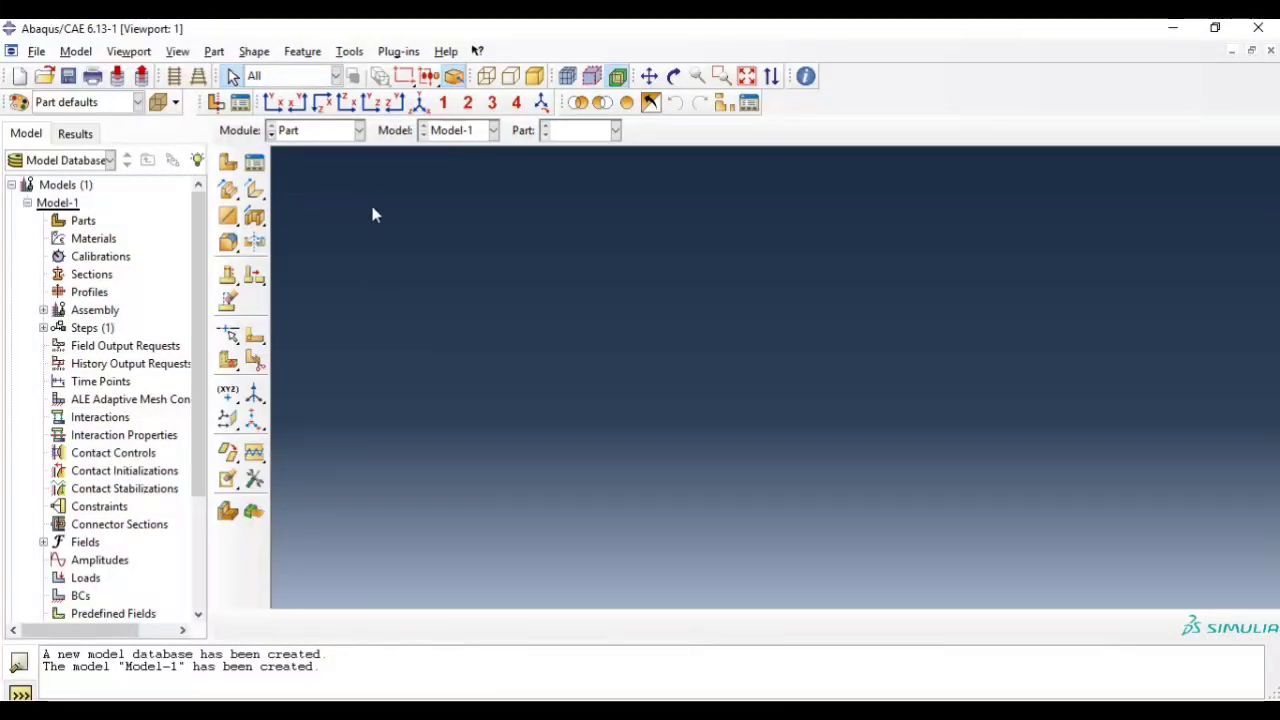
pyautogui.moveTo(308, 140)
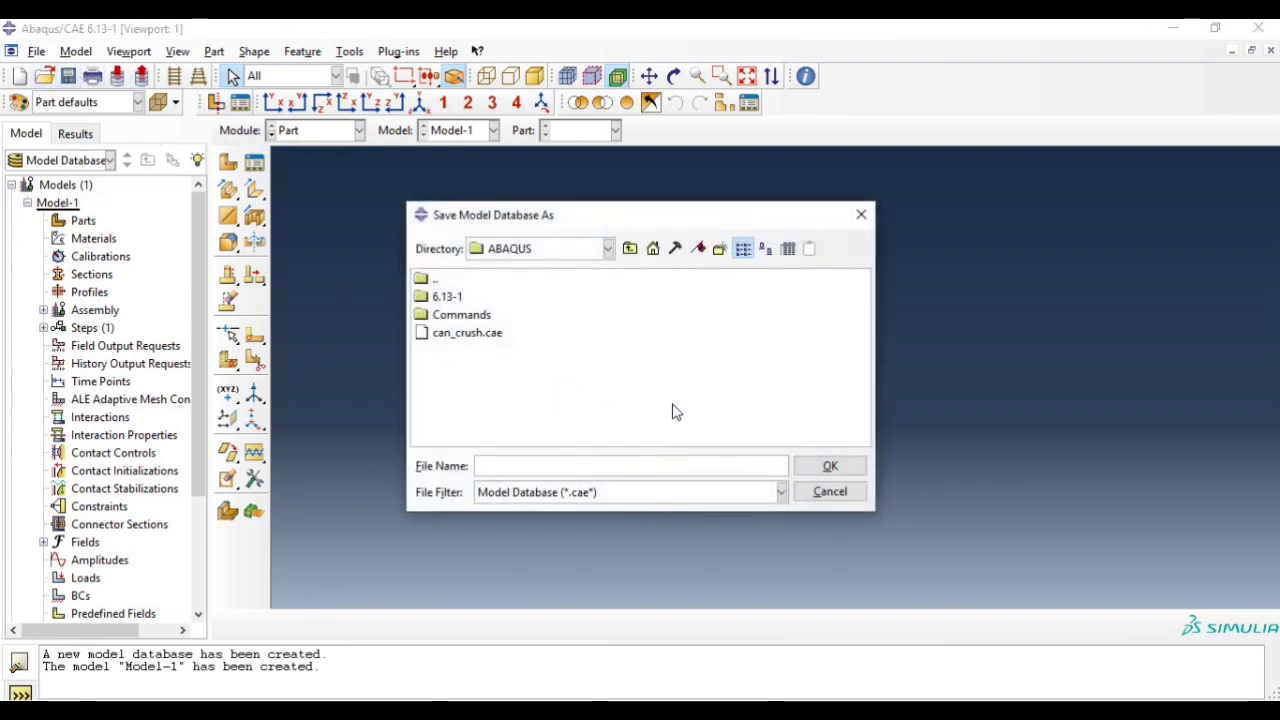
pyautogui.moveTo(537, 465)
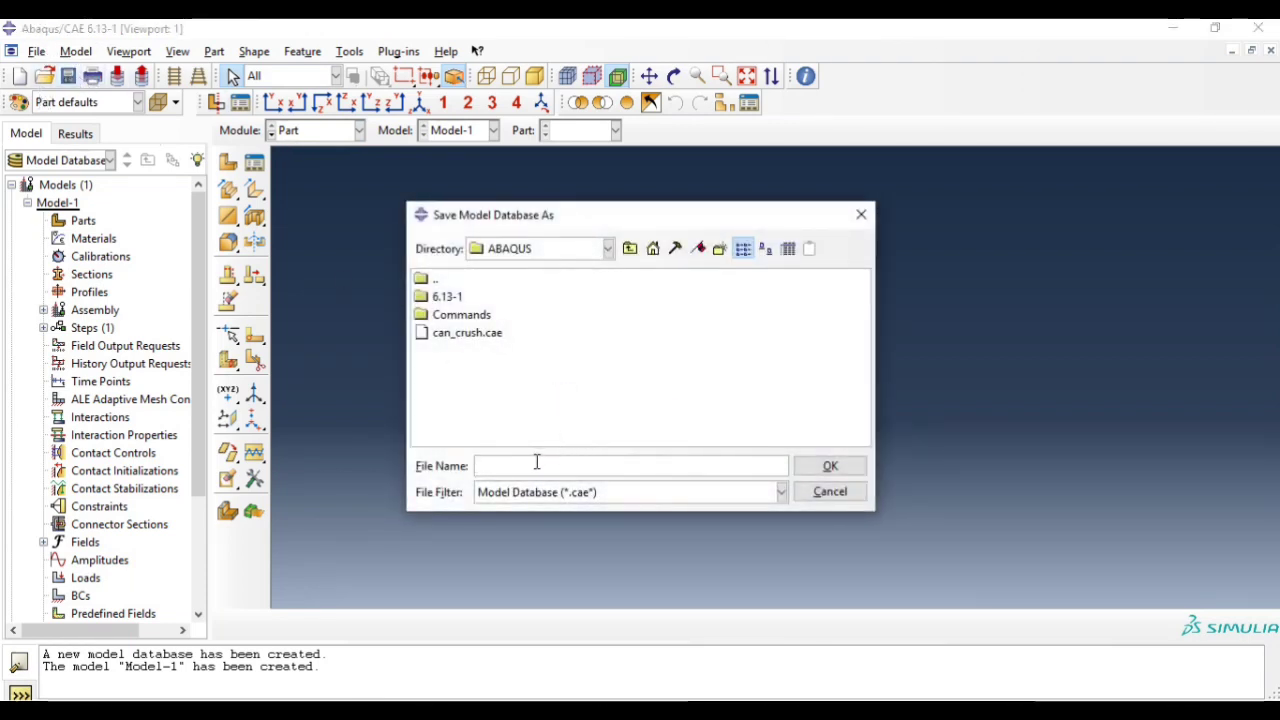
# - Save the new model database as LRB.cae
pyautogui.write('LRB')
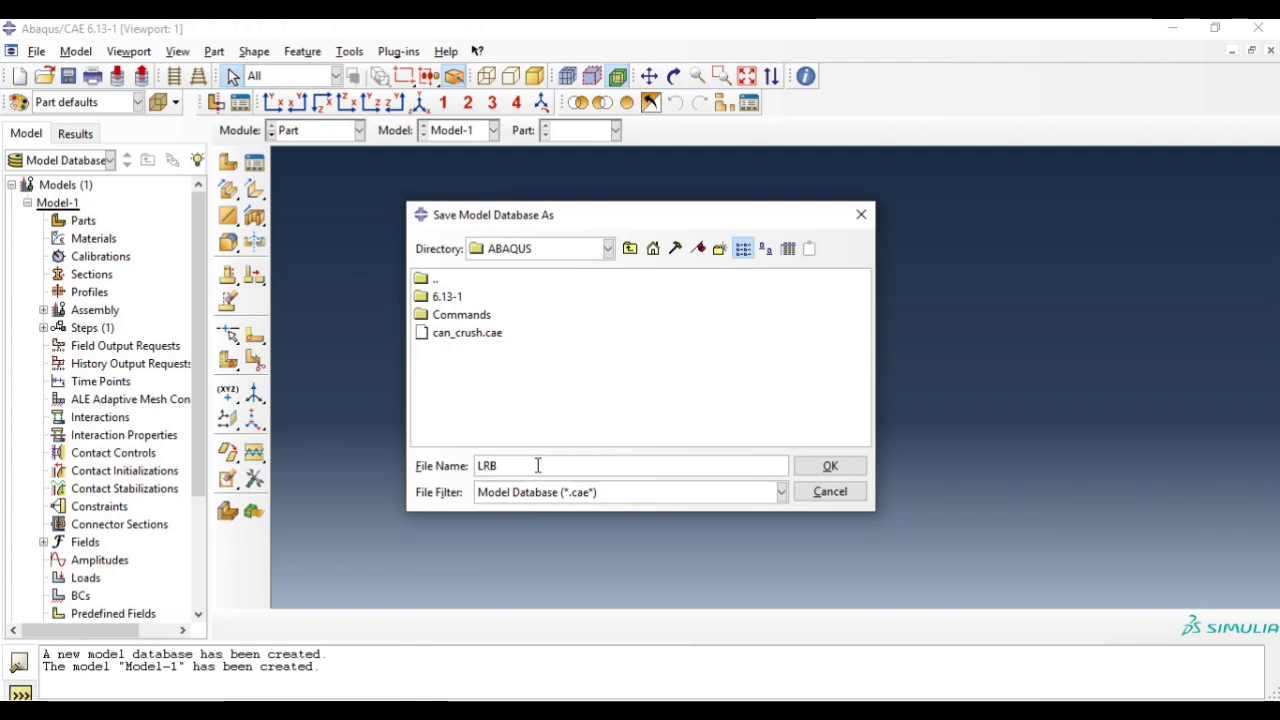
pyautogui.moveTo(830, 491)
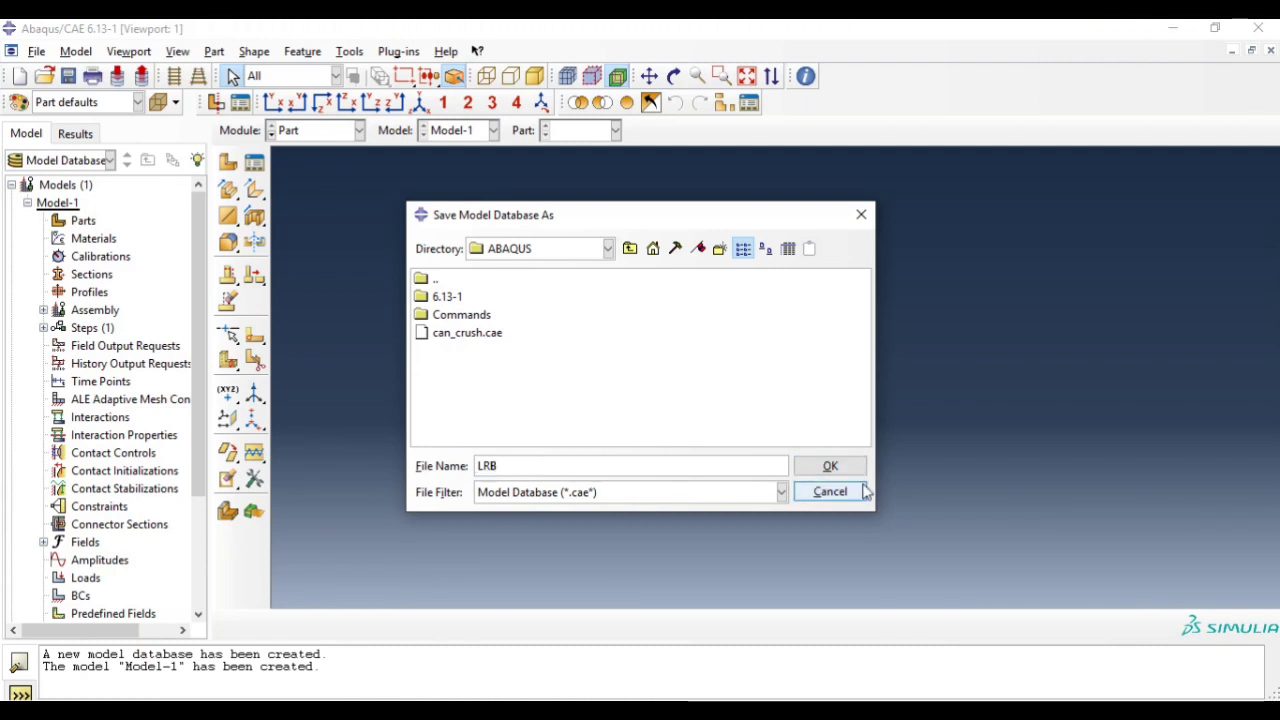
pyautogui.click(830, 465)
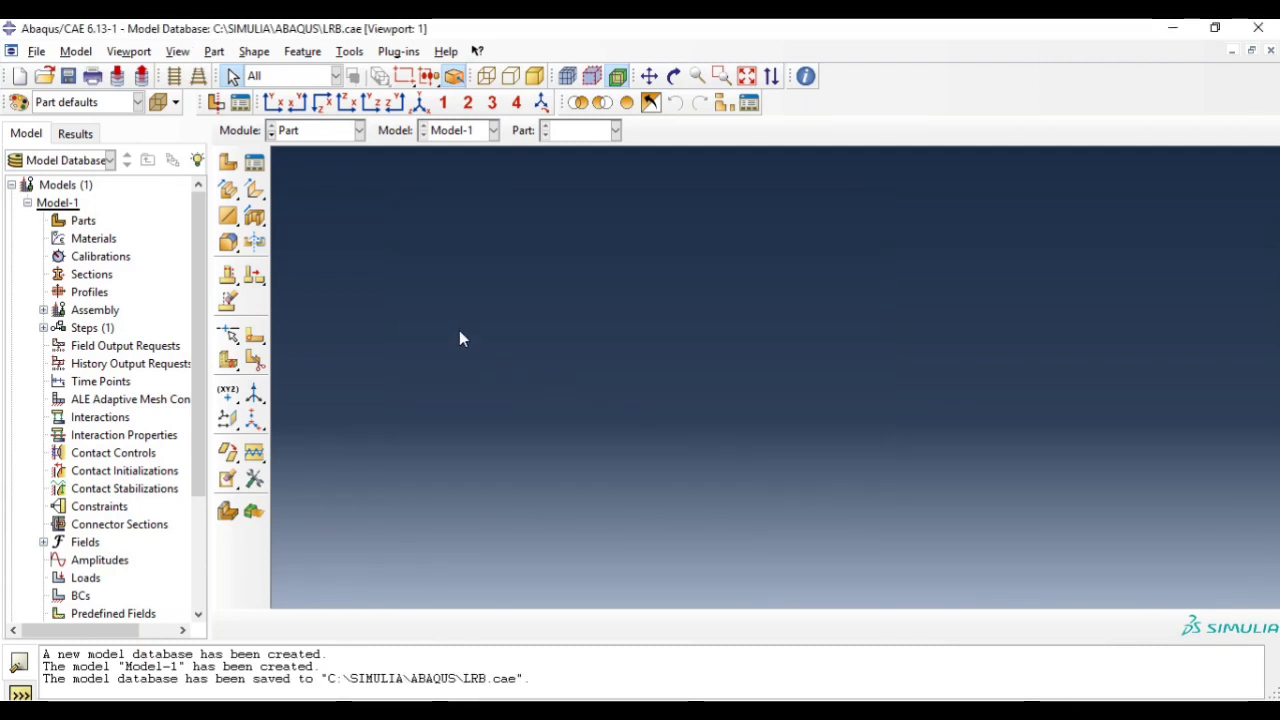
# - Define a new part named Rubber_Layer as a 3D deformable solid with Revolution base feature
pyautogui.click(227, 162)
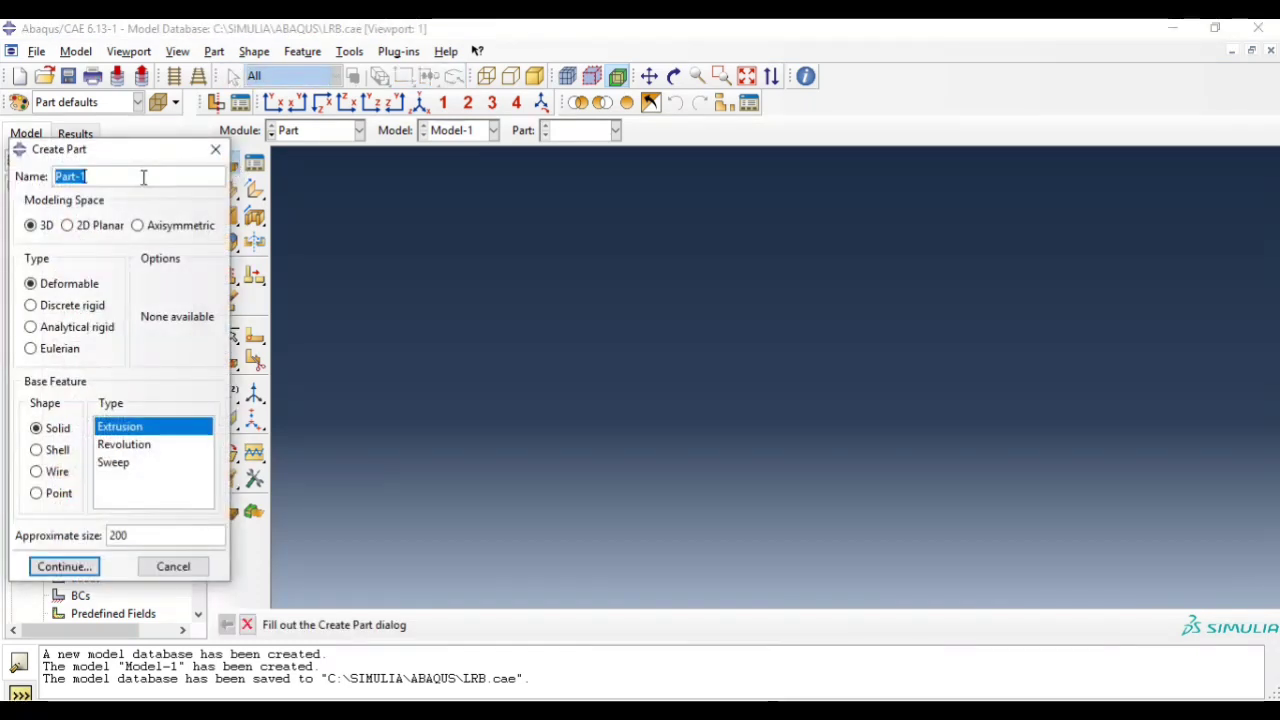
pyautogui.write('Rubber_Laye')
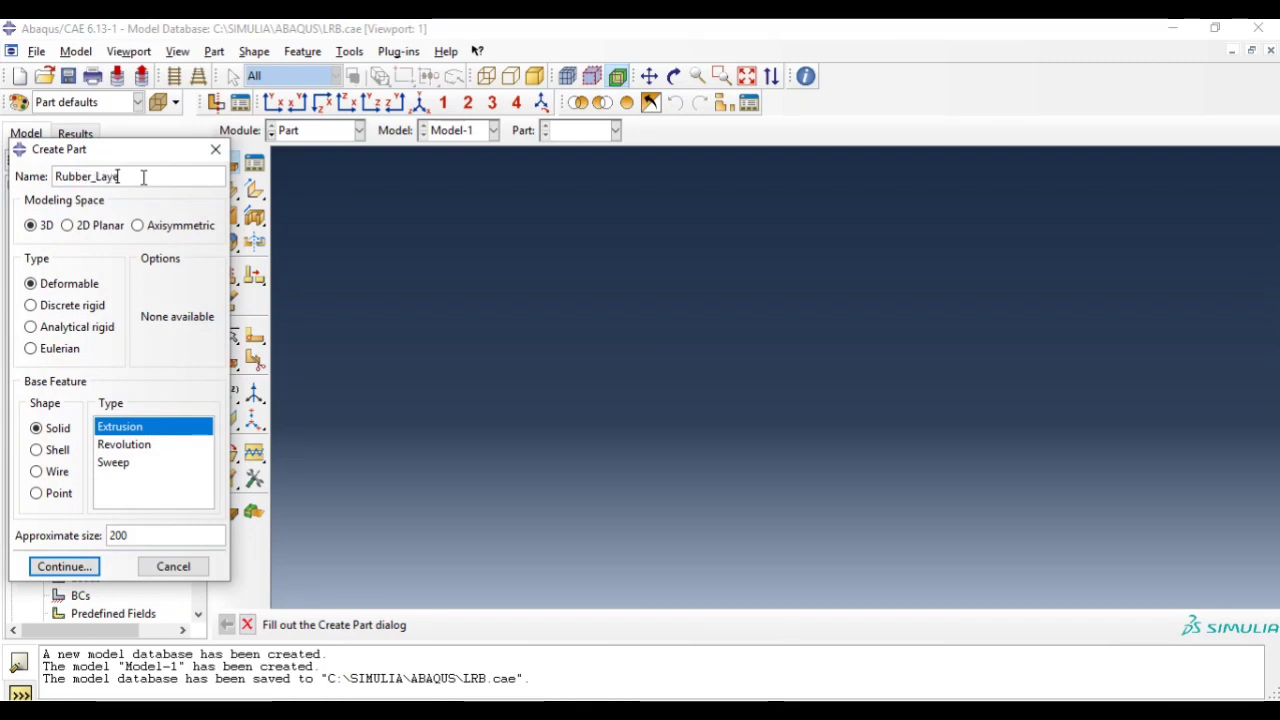
pyautogui.write('r')
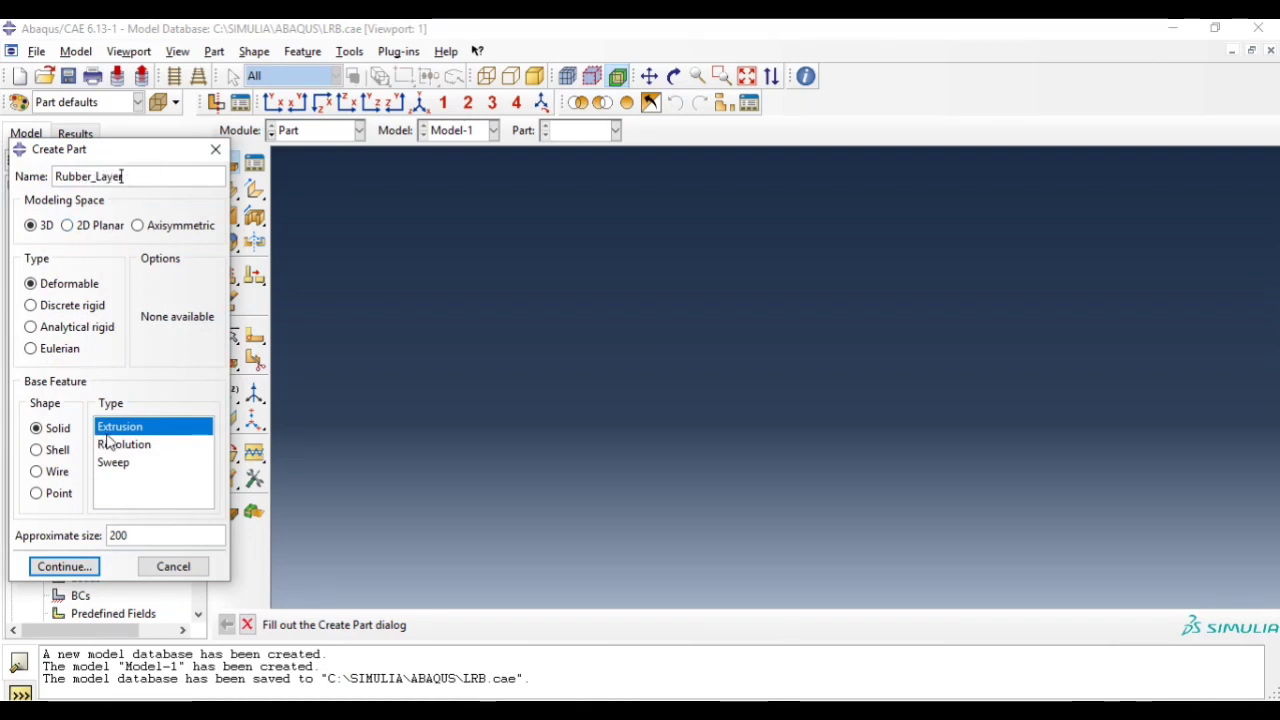
pyautogui.click(124, 444)
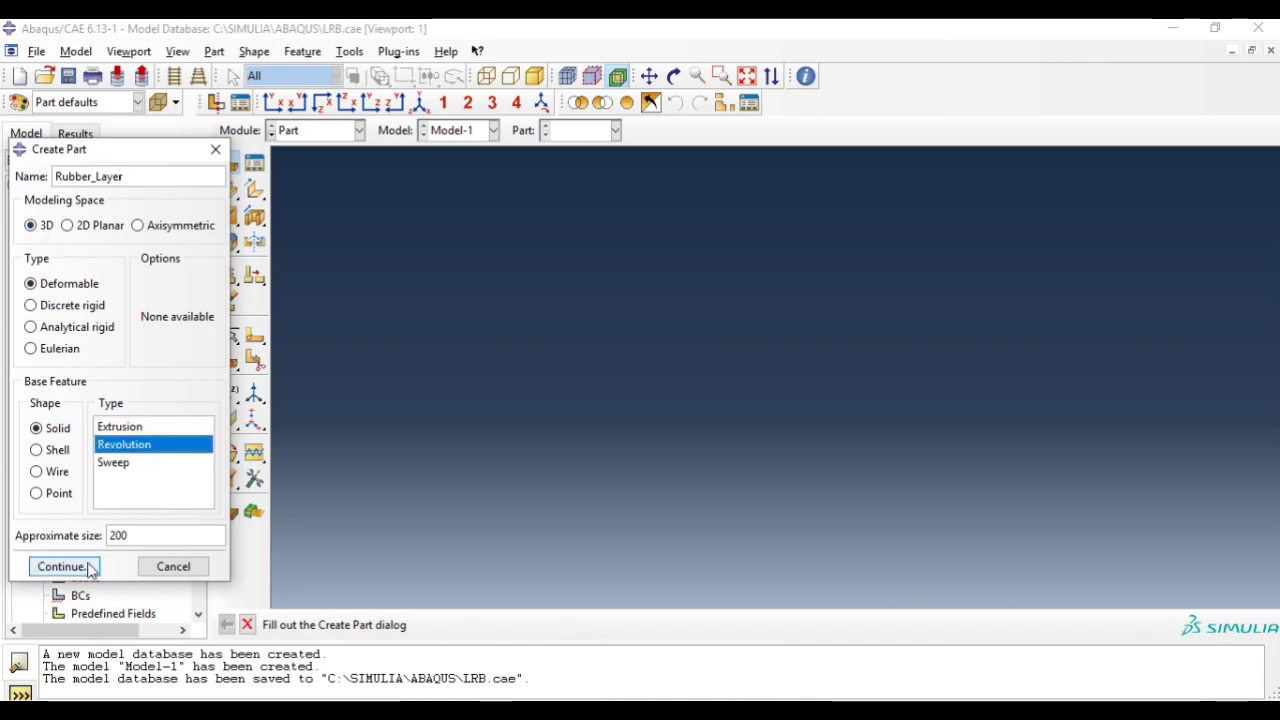
# - Sketch the rubber layer's thin rectangular section beside the axis, with corners 75 and 215,5
pyautogui.click(60, 566)
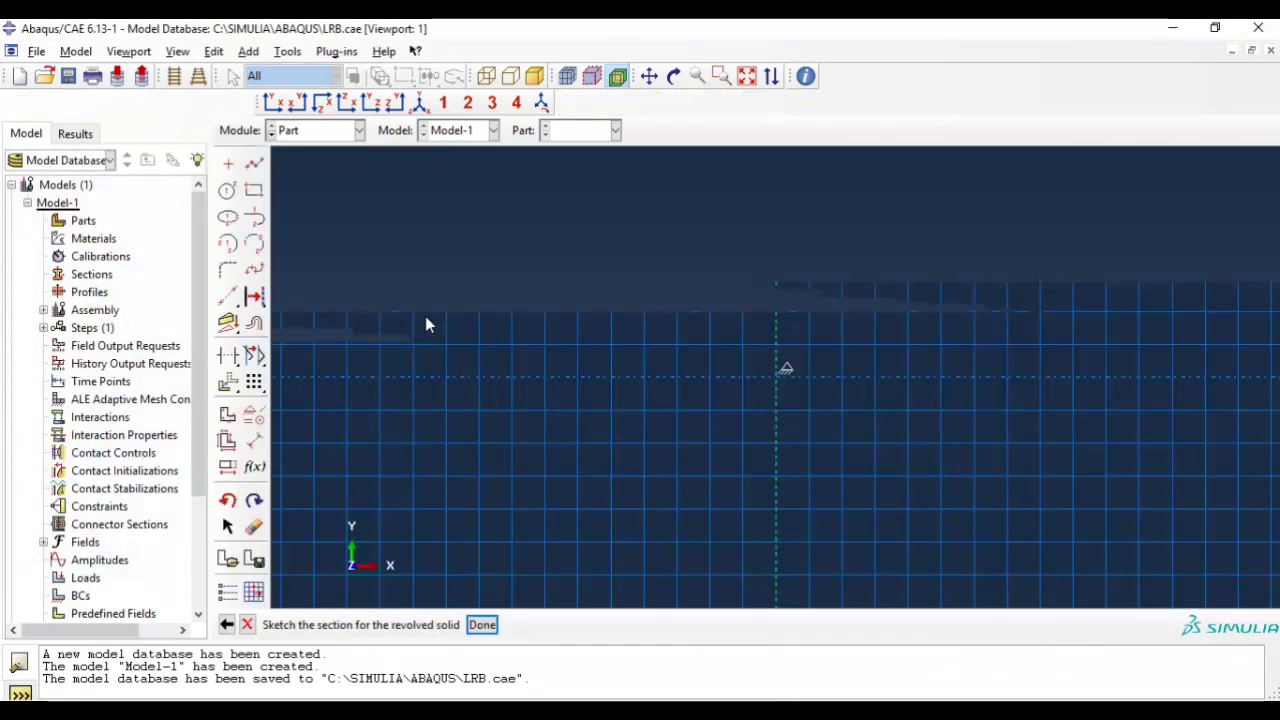
pyautogui.click(253, 190)
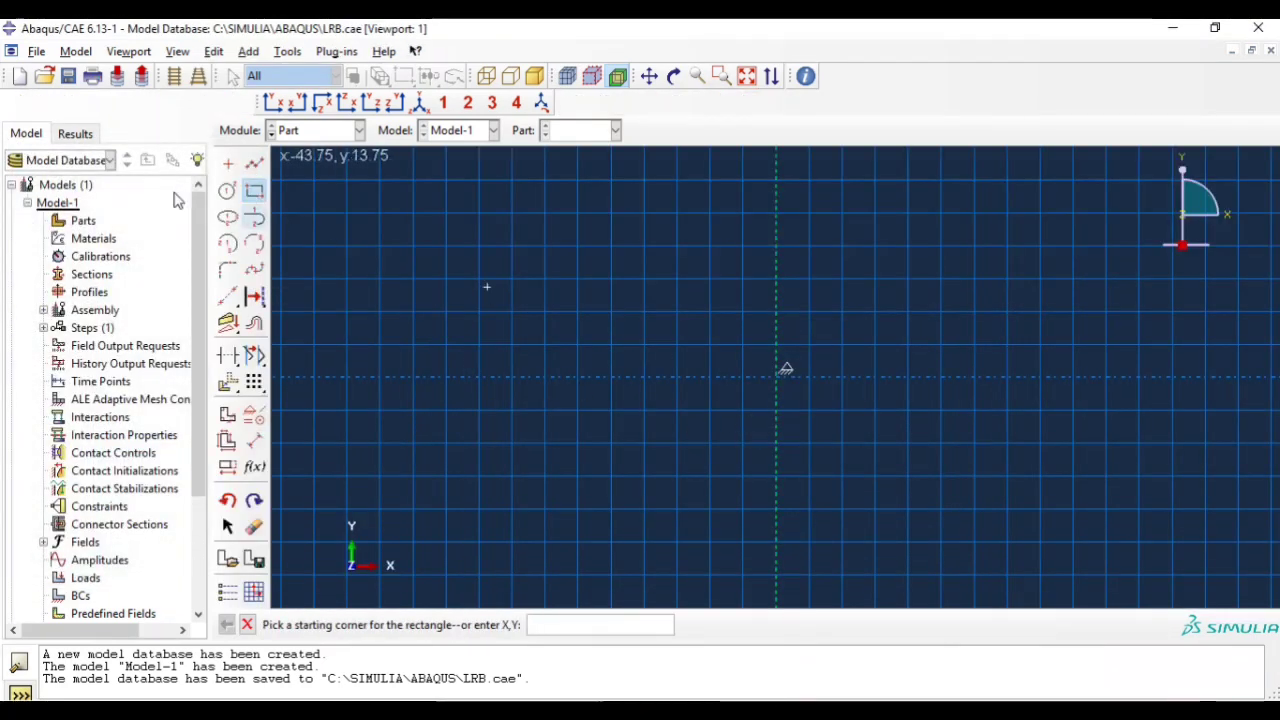
pyautogui.click(253, 190)
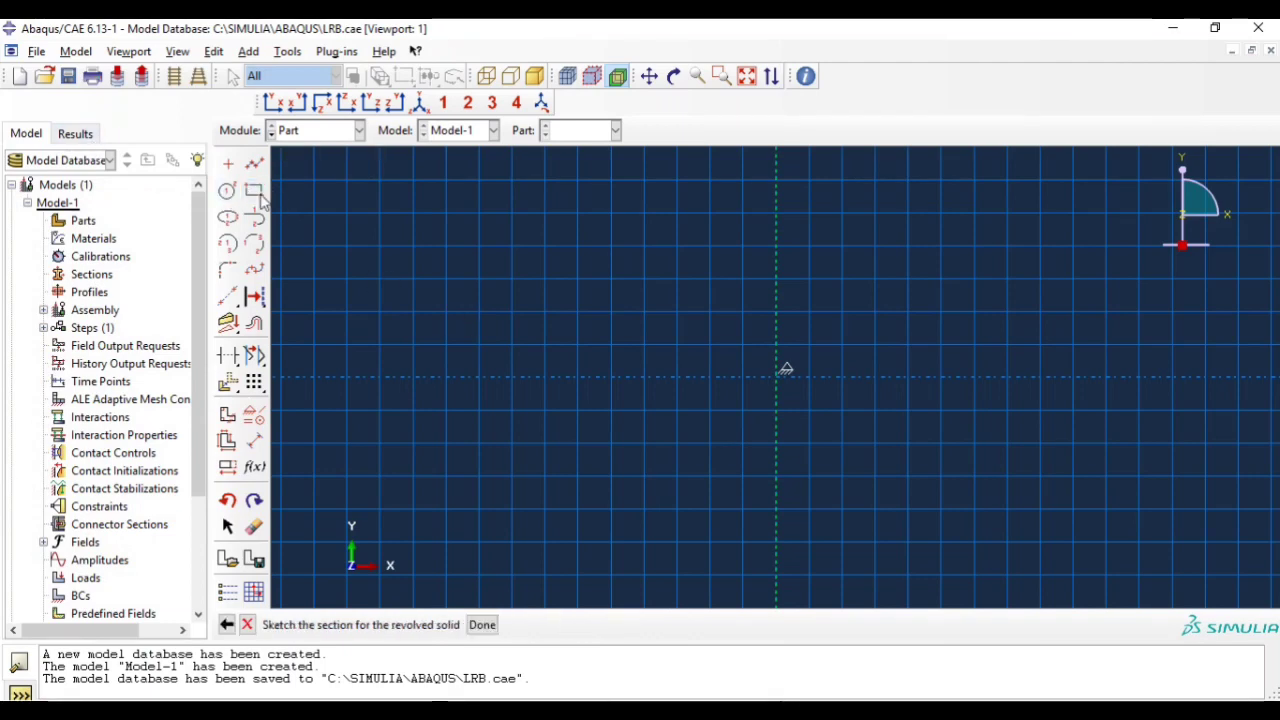
pyautogui.click(254, 191)
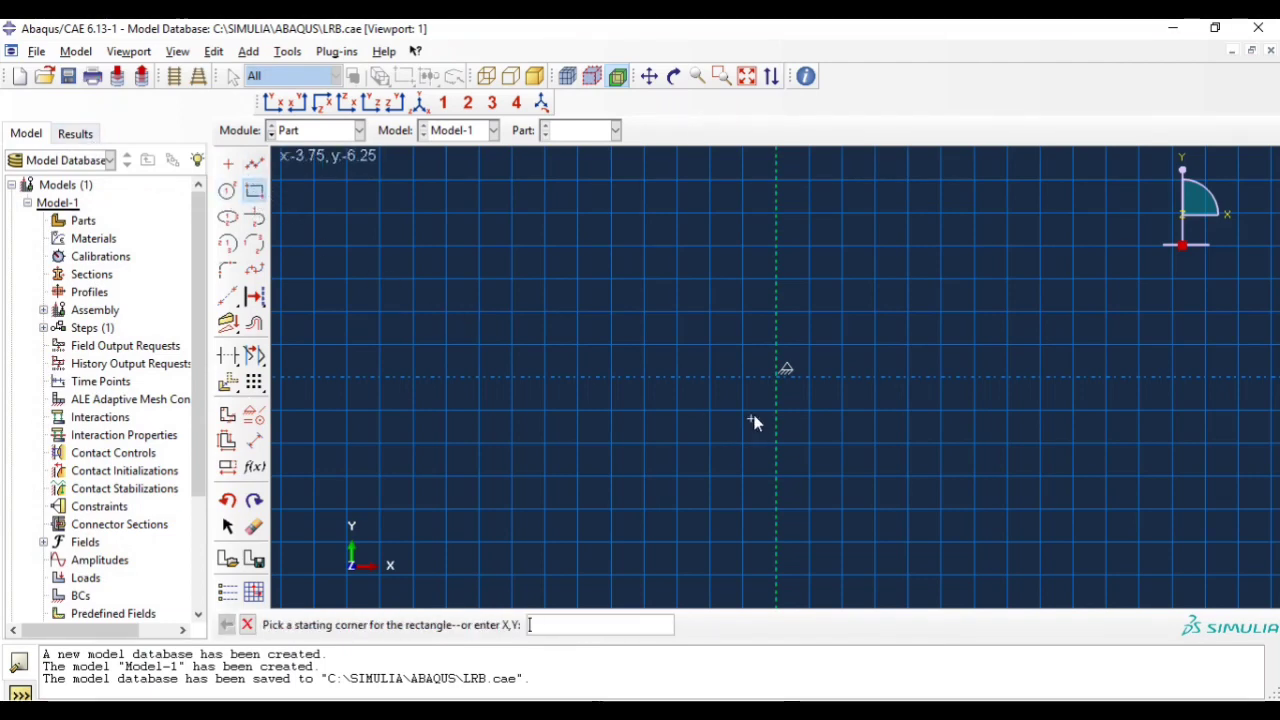
pyautogui.write('75')
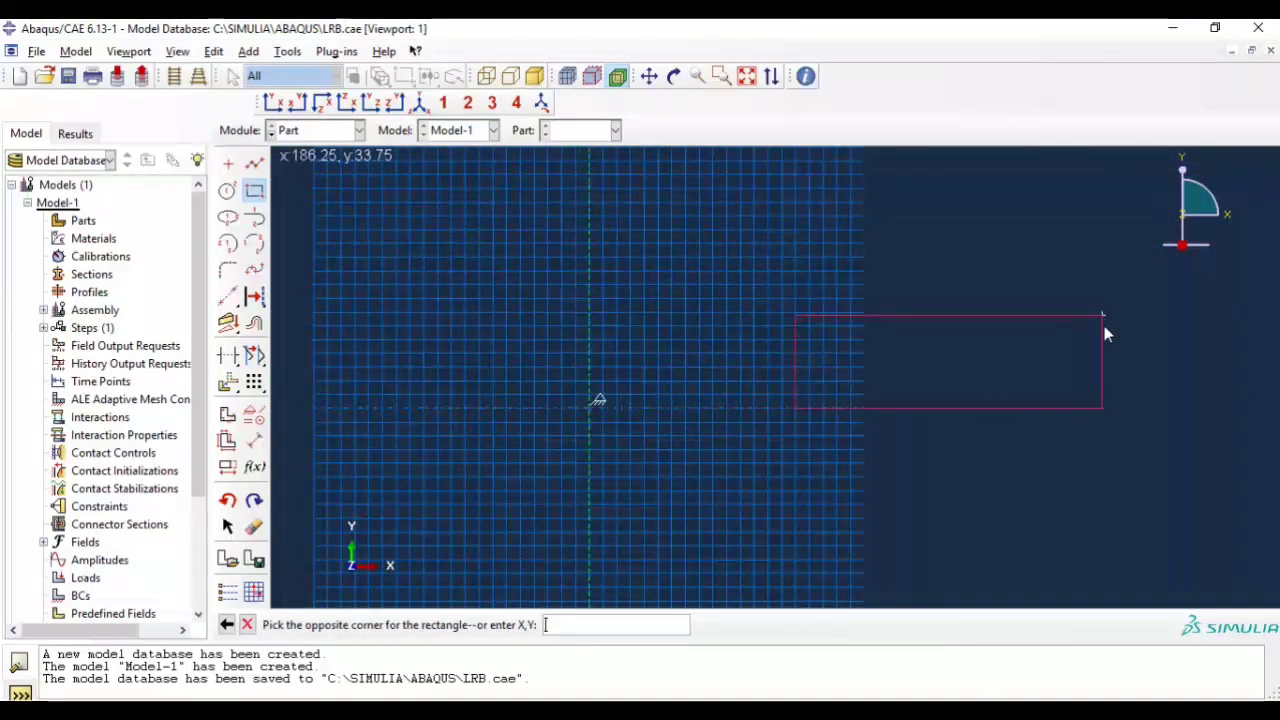
pyautogui.moveTo(1135, 347)
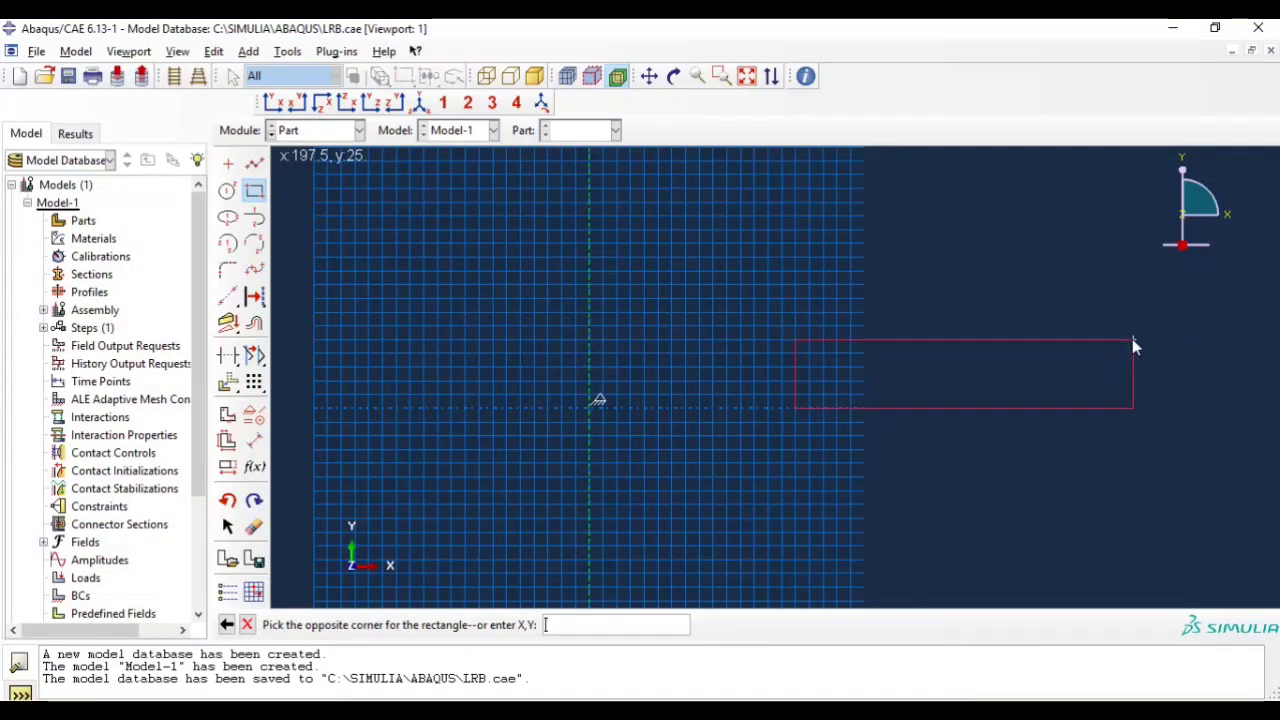
pyautogui.write('215,5')
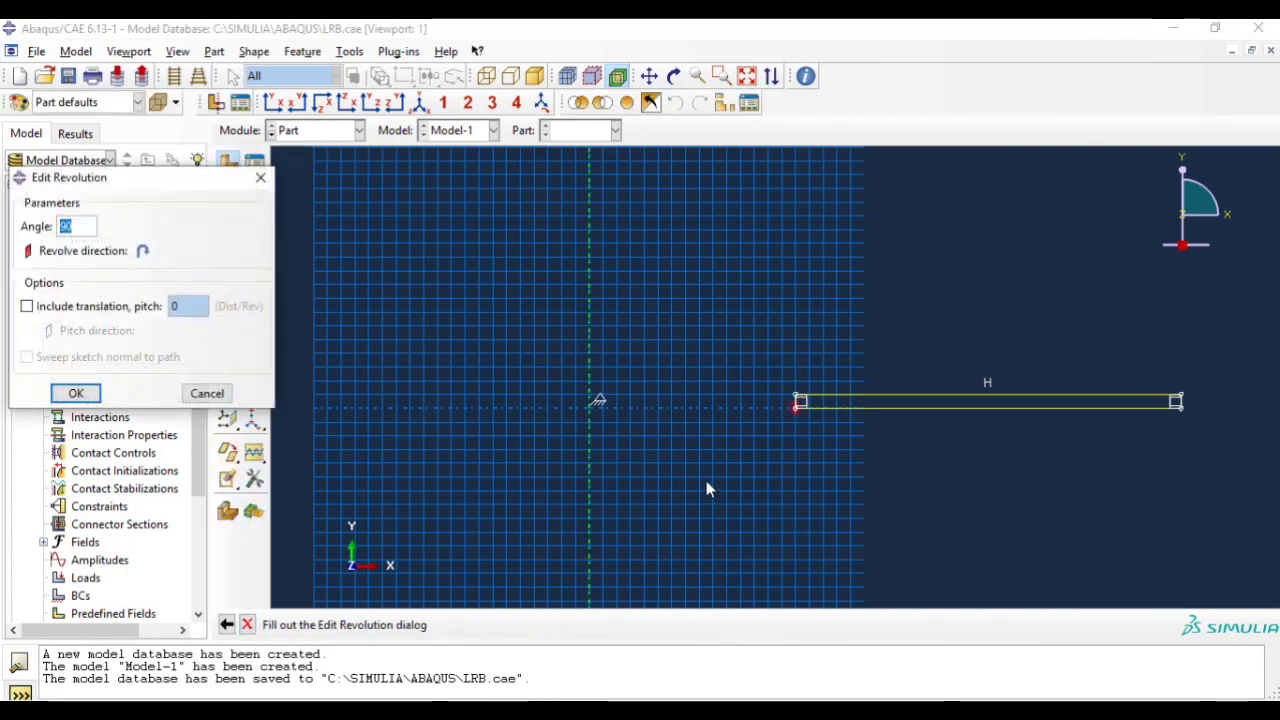
# - Revolve the section 360° into Rubber_Layer and expand Parts in the model tree
pyautogui.write('36')
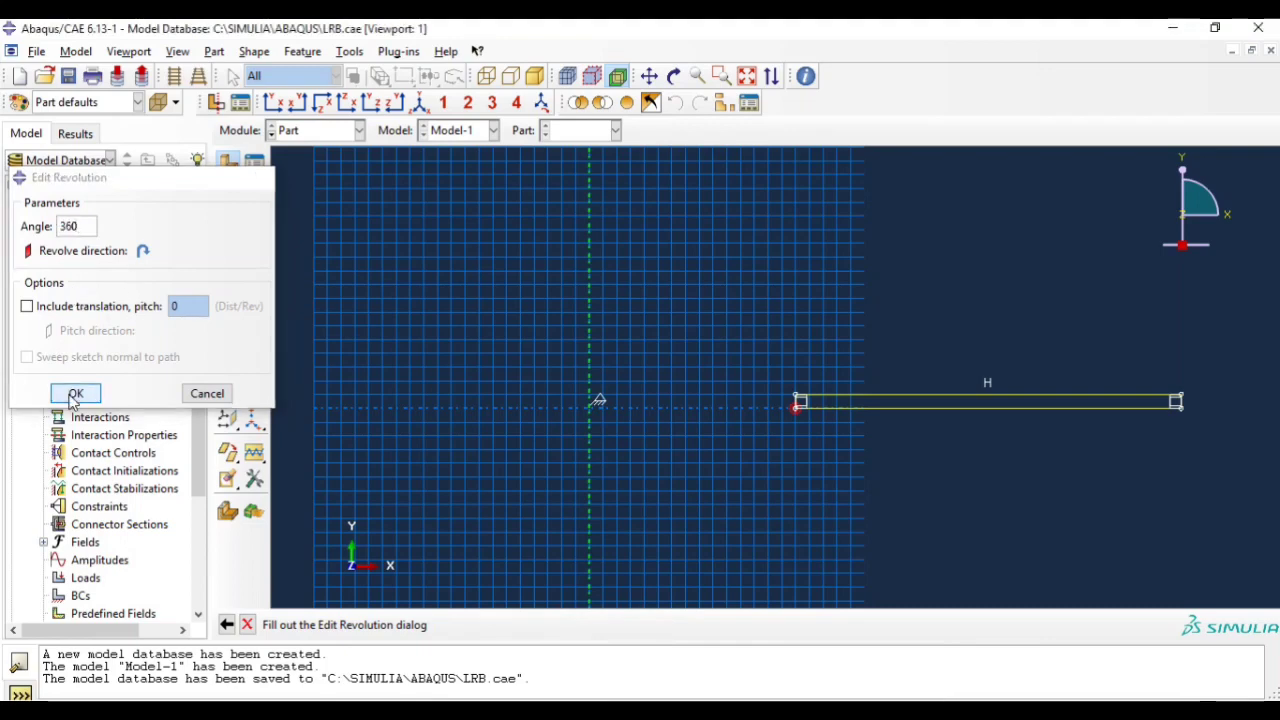
pyautogui.click(74, 393)
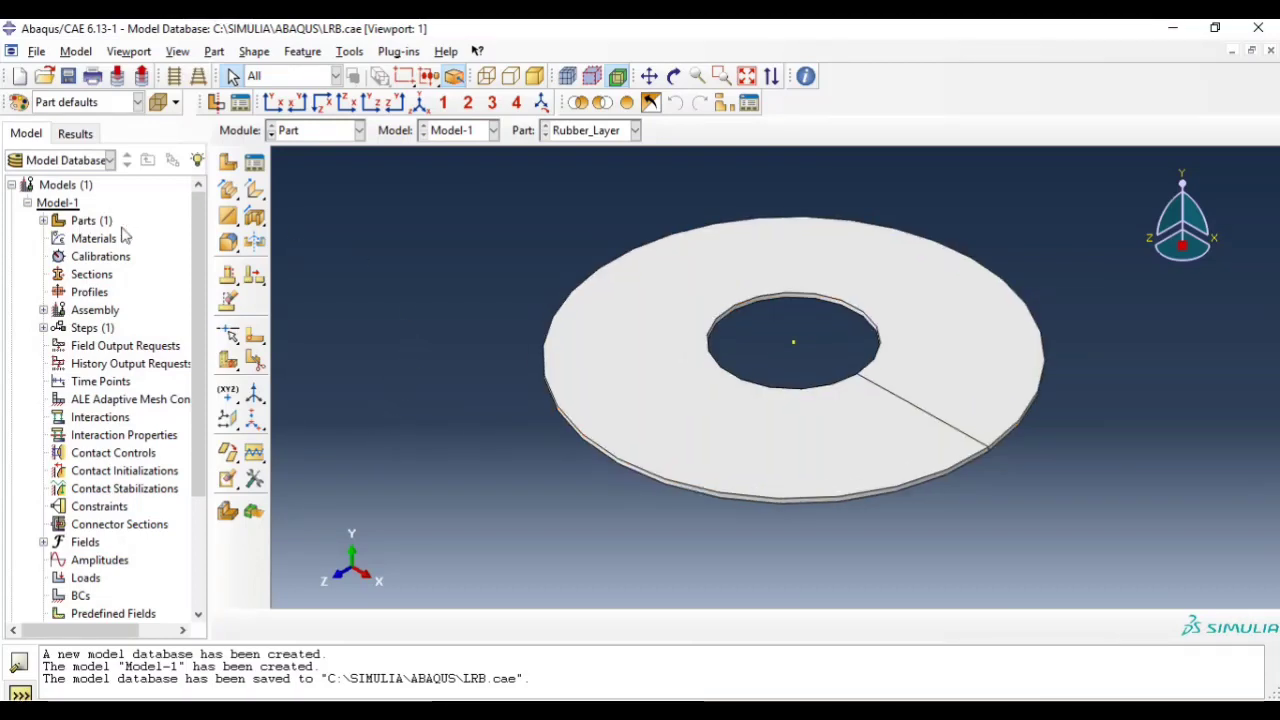
pyautogui.click(44, 220)
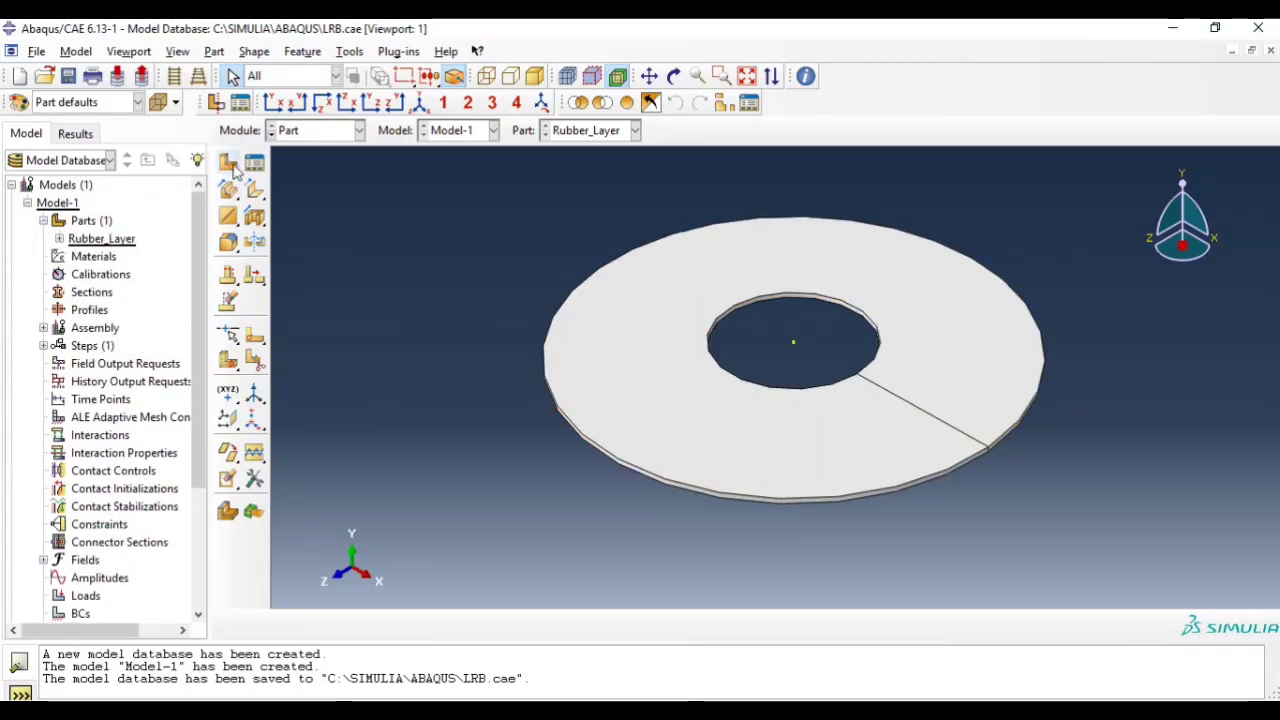
# - Set up Steel_Layer as a revolved solid part and open its empty section sketch
pyautogui.click(228, 163)
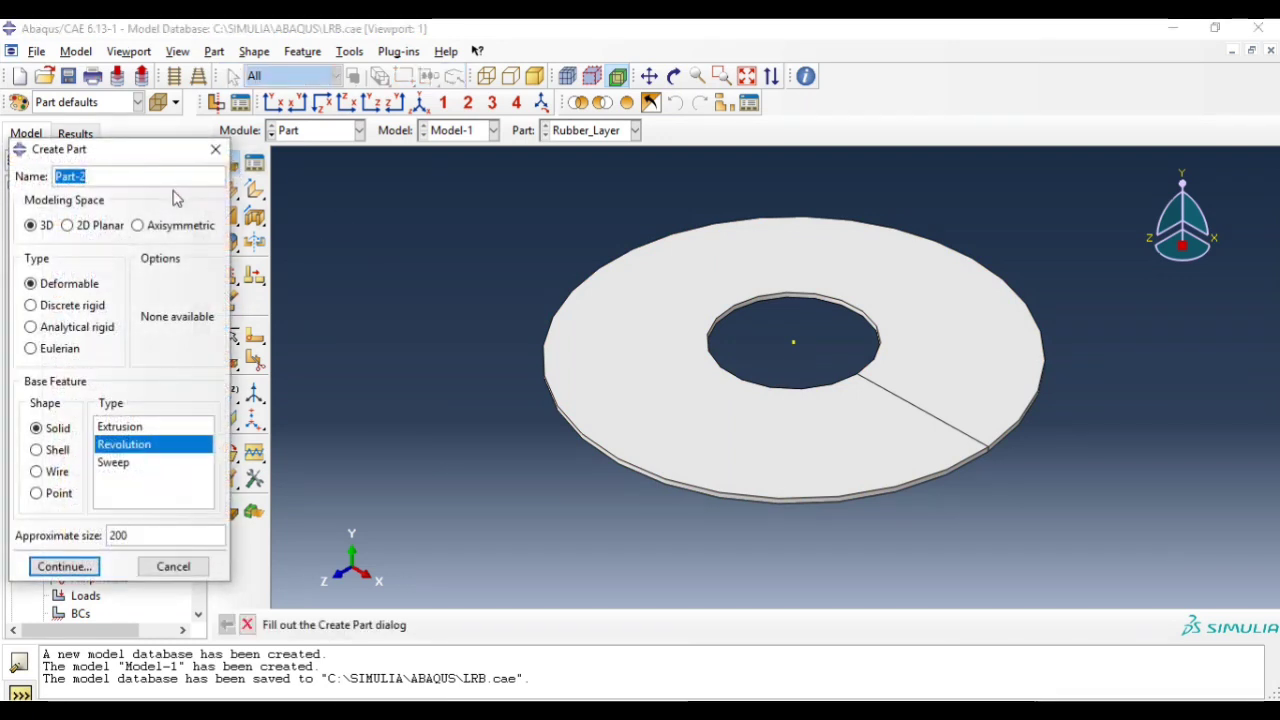
pyautogui.write('Steel_Layer')
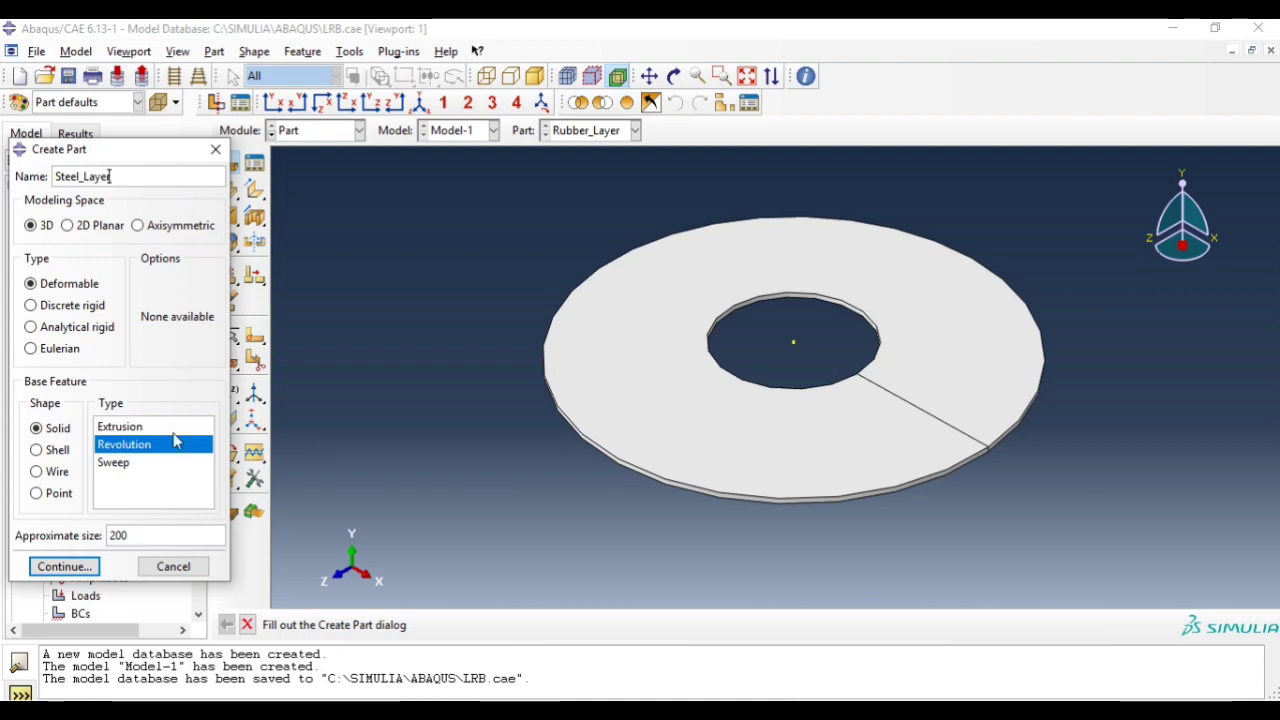
pyautogui.click(64, 566)
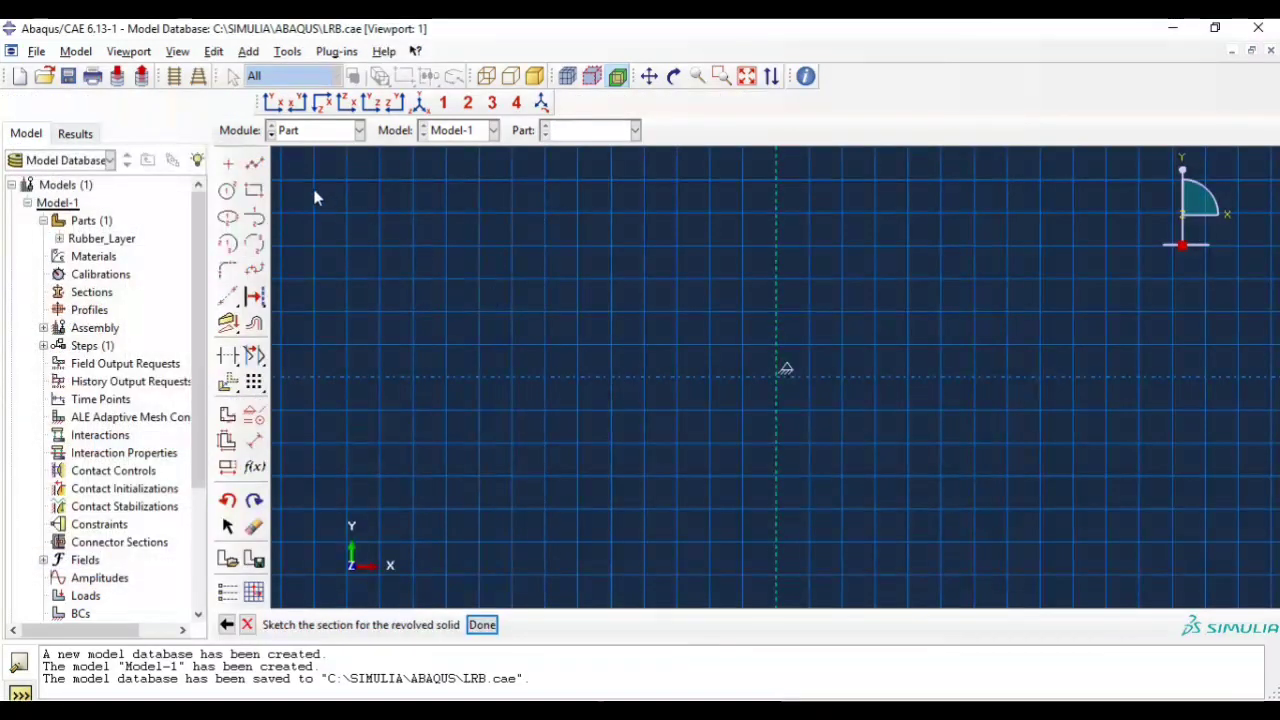
# - Sketch a thin rectangle starting at 75,0 and revolve it into the Steel_Layer ring
pyautogui.click(253, 190)
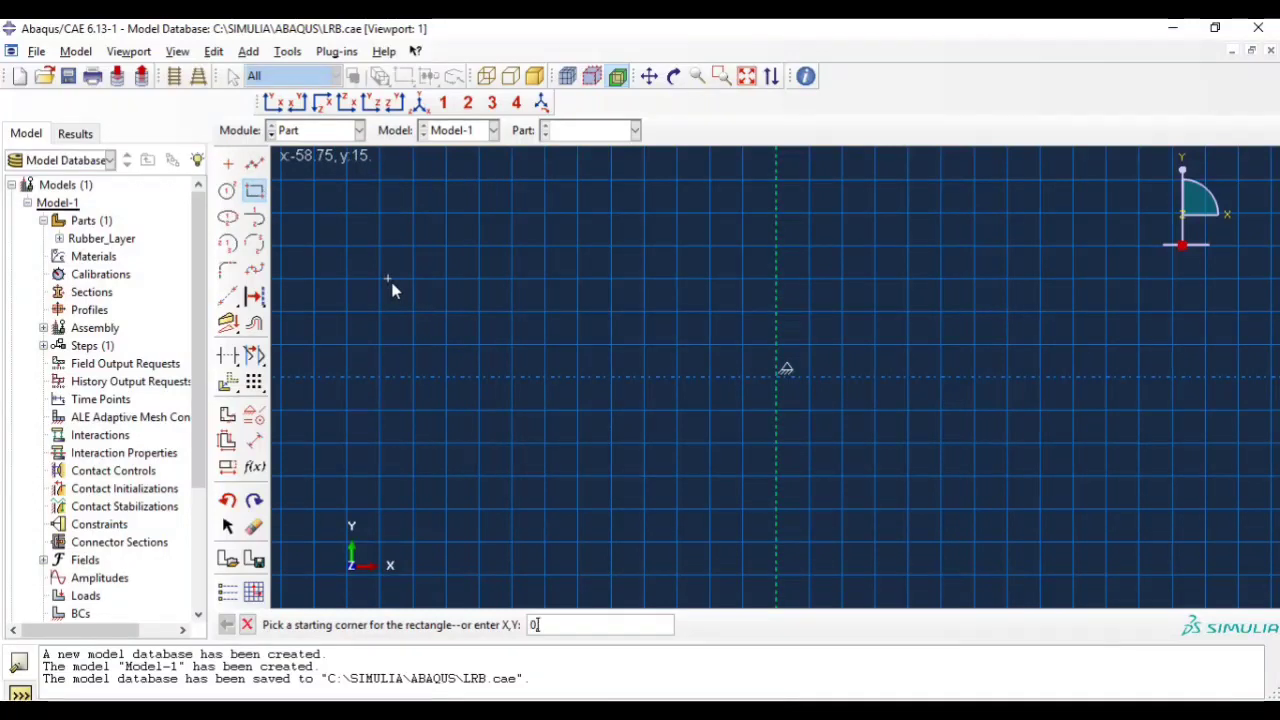
pyautogui.press('BackSpace')
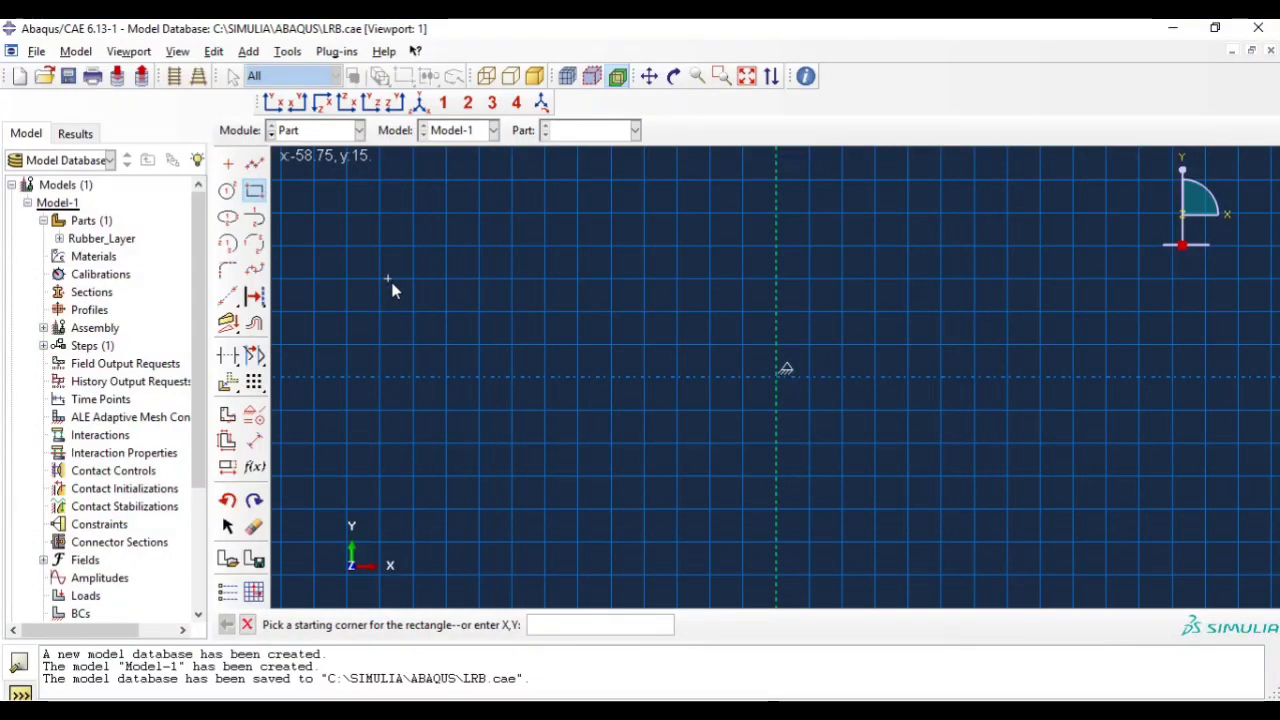
pyautogui.write('75,0')
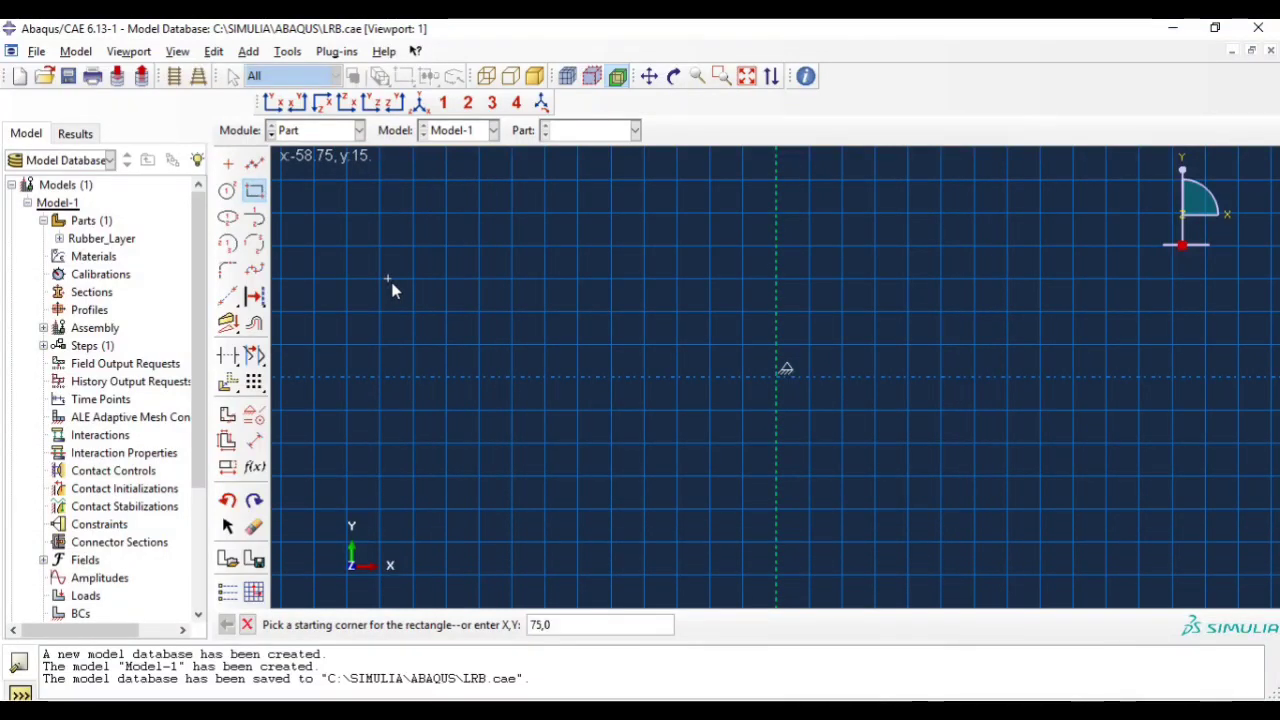
pyautogui.click(385, 318)
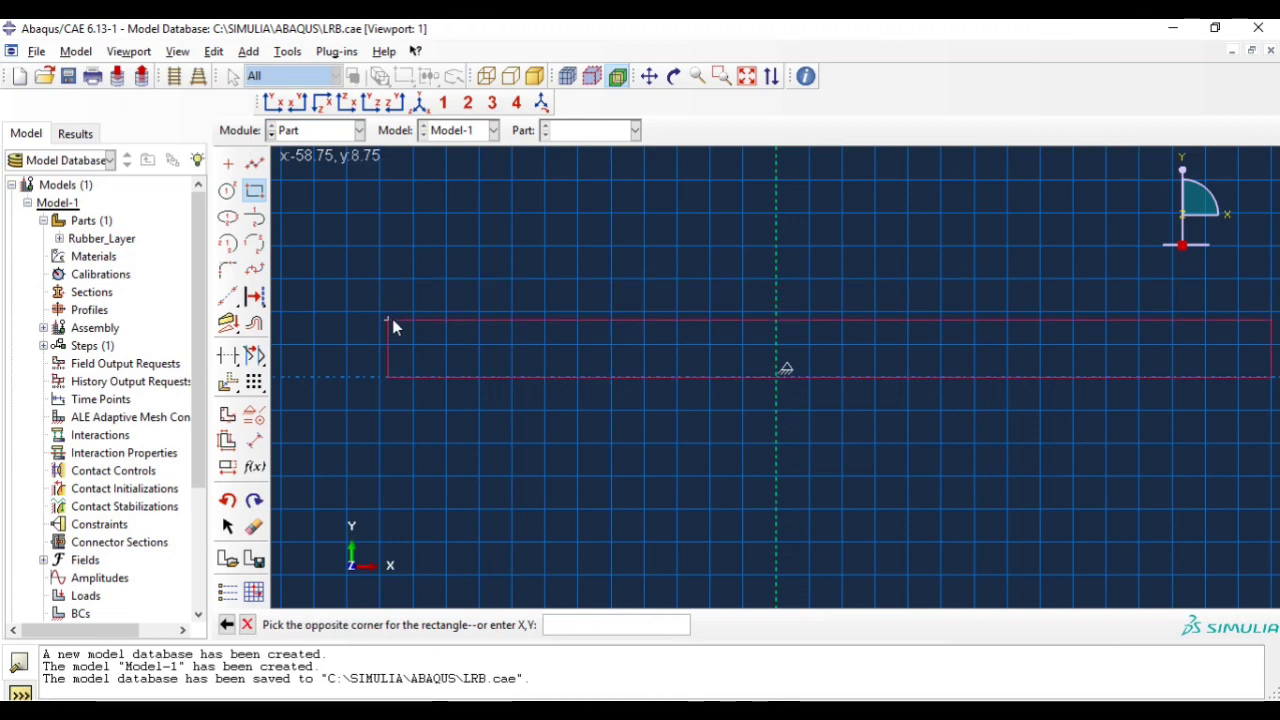
pyautogui.write('2')
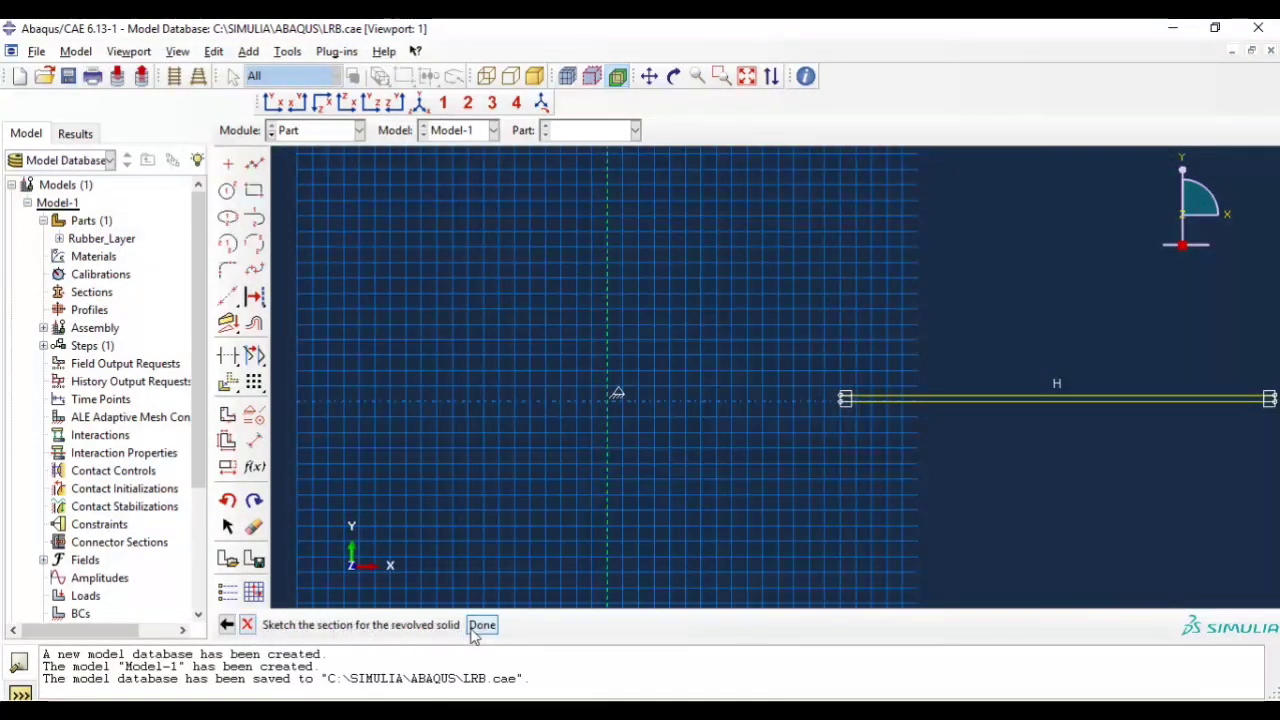
pyautogui.click(482, 624)
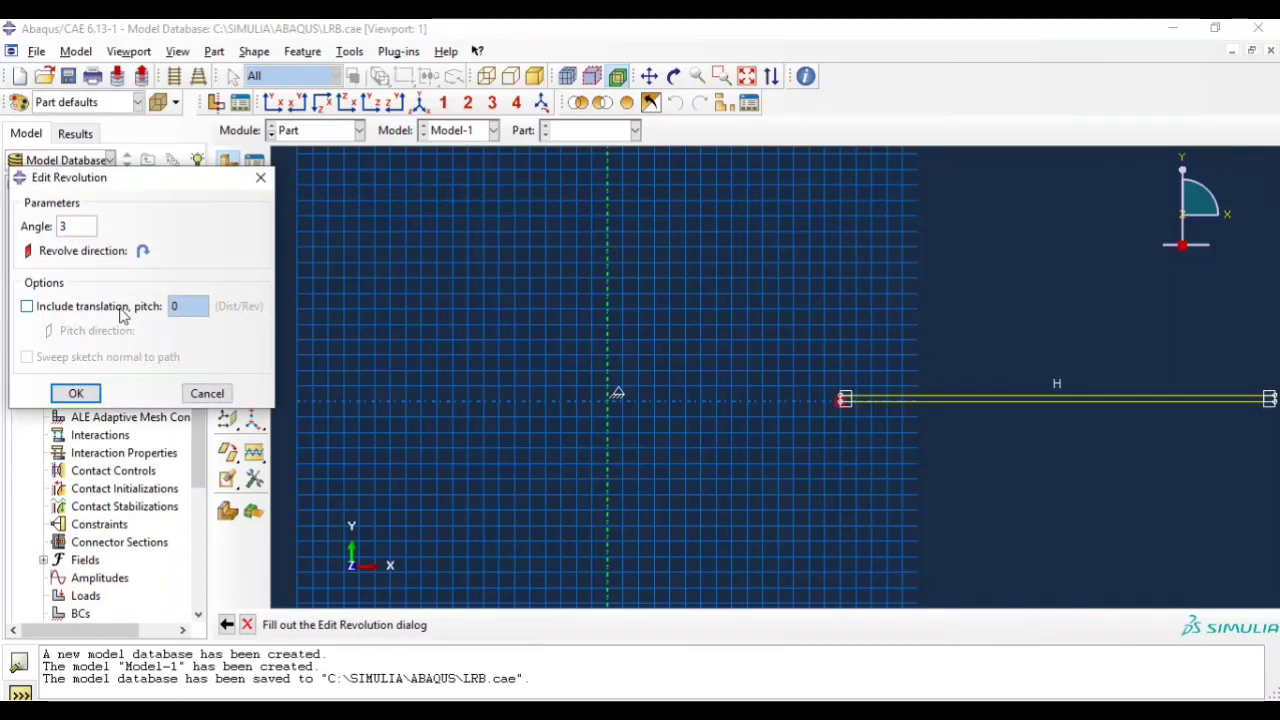
pyautogui.click(75, 392)
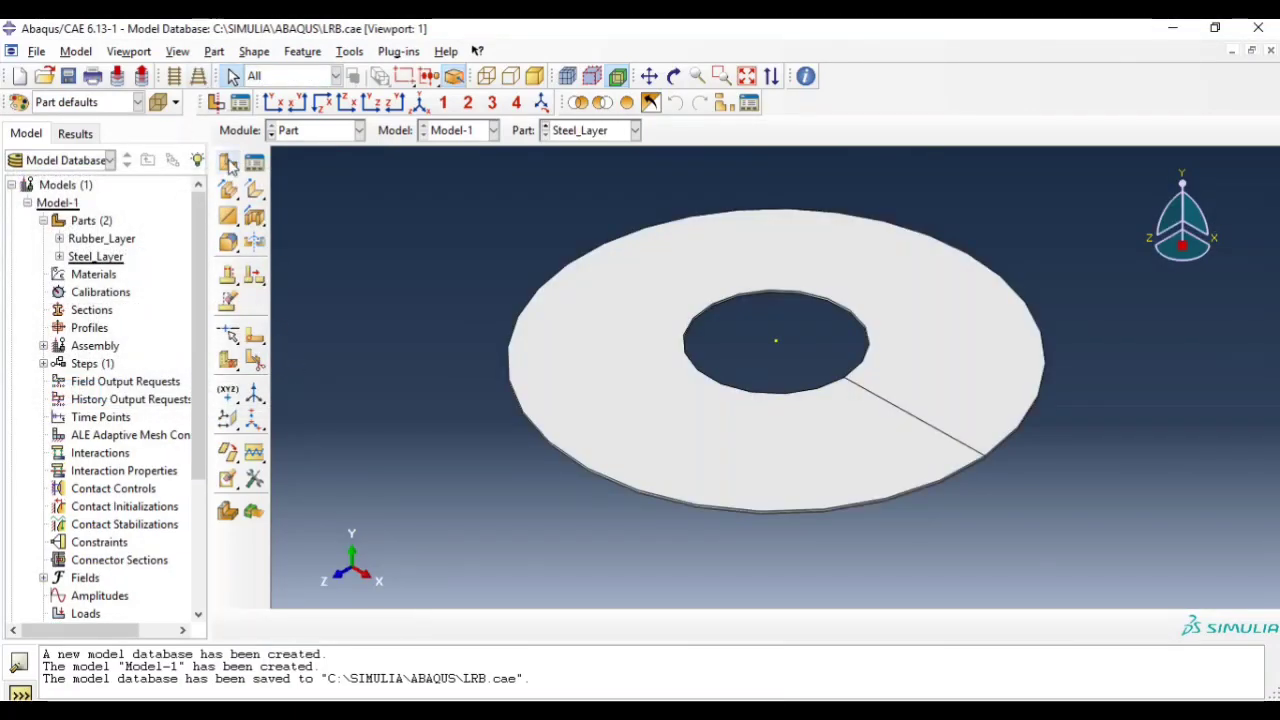
# - Set up a new revolved solid part named Fixing_Plate
pyautogui.click(227, 163)
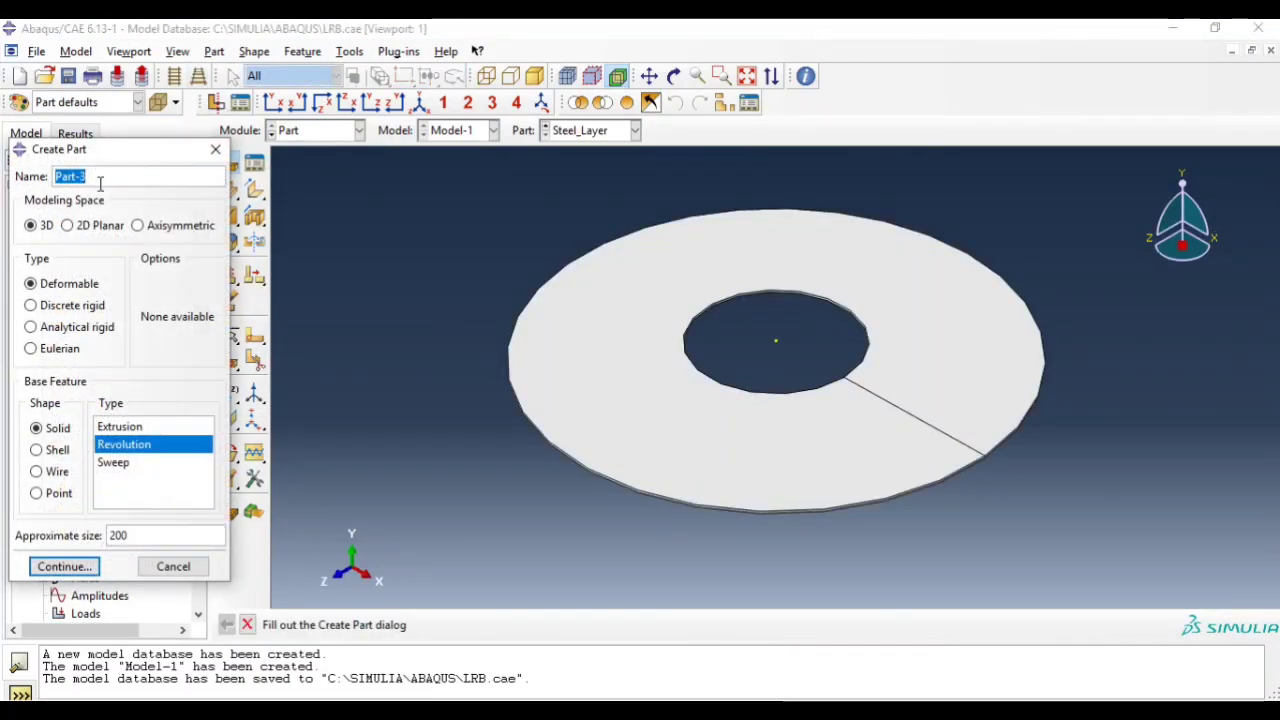
pyautogui.write('Fixing_Plate')
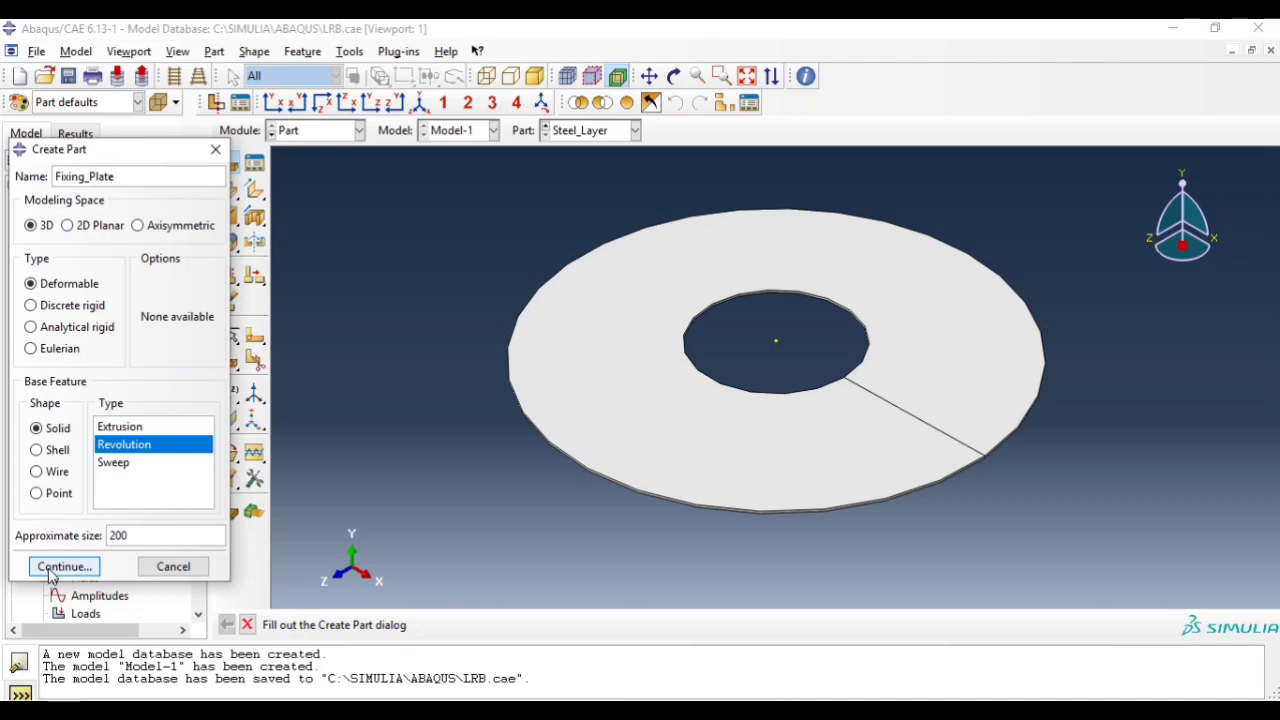
pyautogui.click(63, 566)
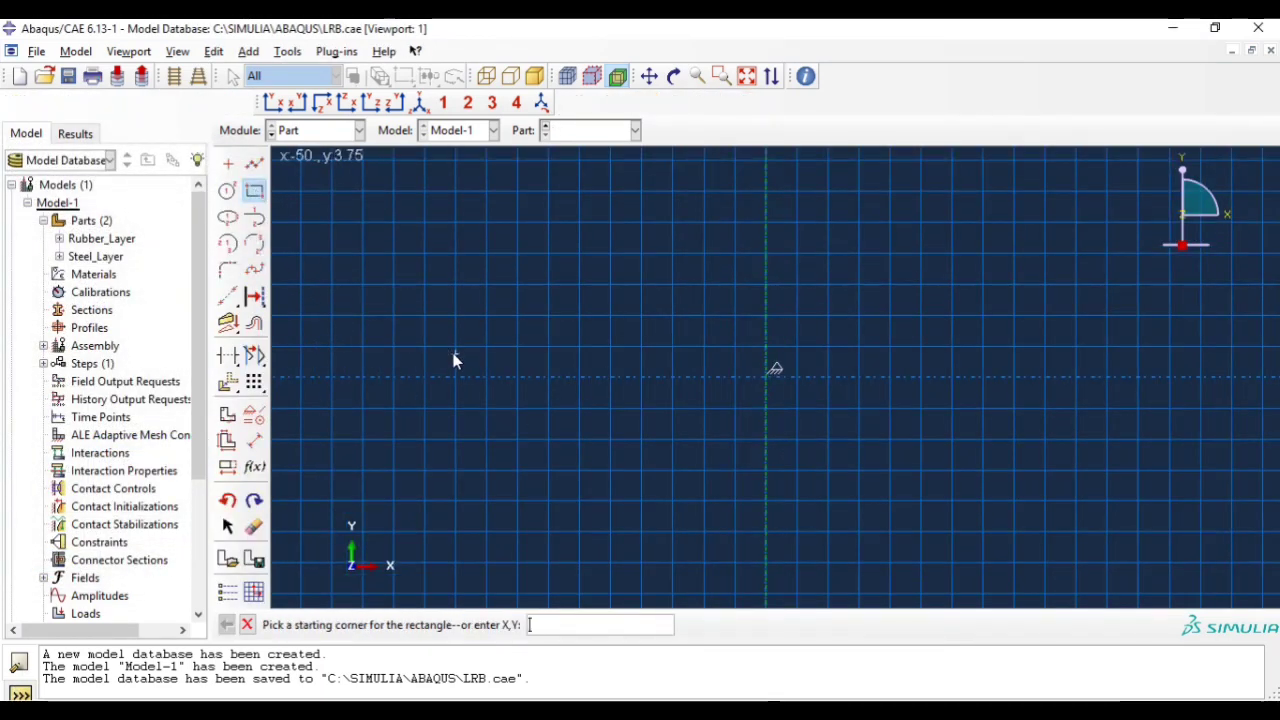
# - Sketch a rectangle from 75,0 to 215,25 and revolve it into the Fixing_Plate ring
pyautogui.write('75,0')
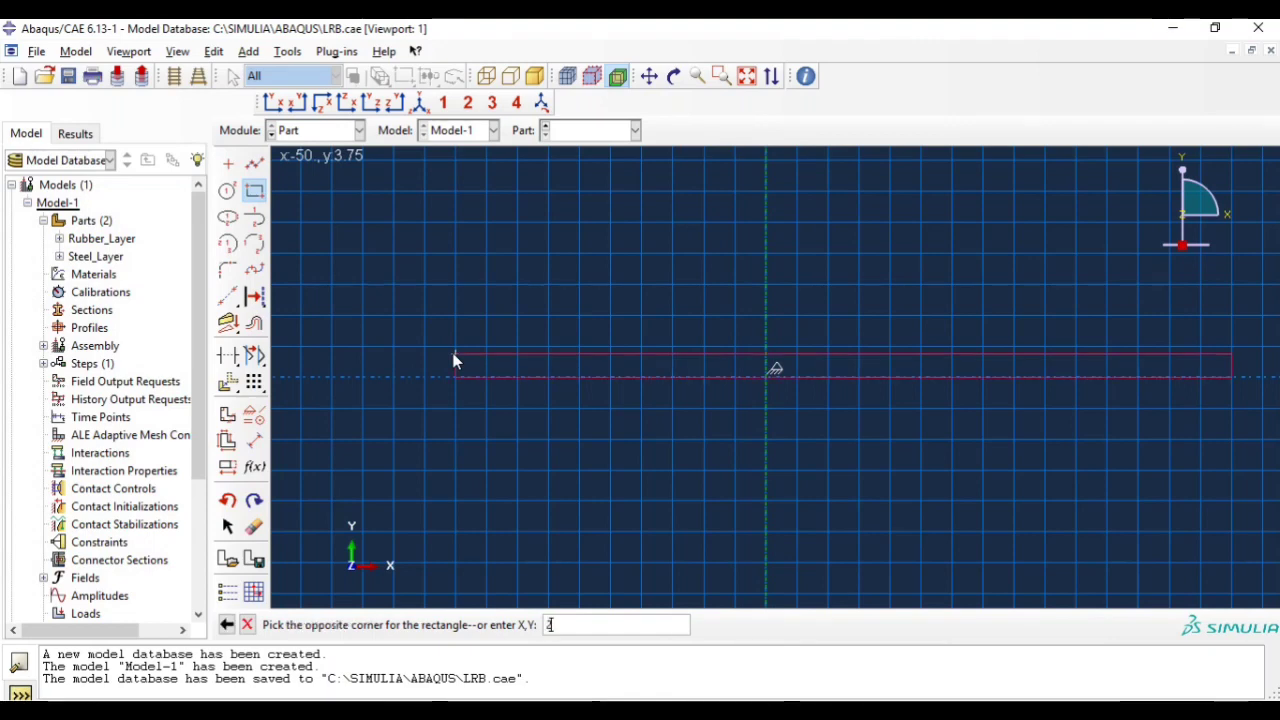
pyautogui.write('215')
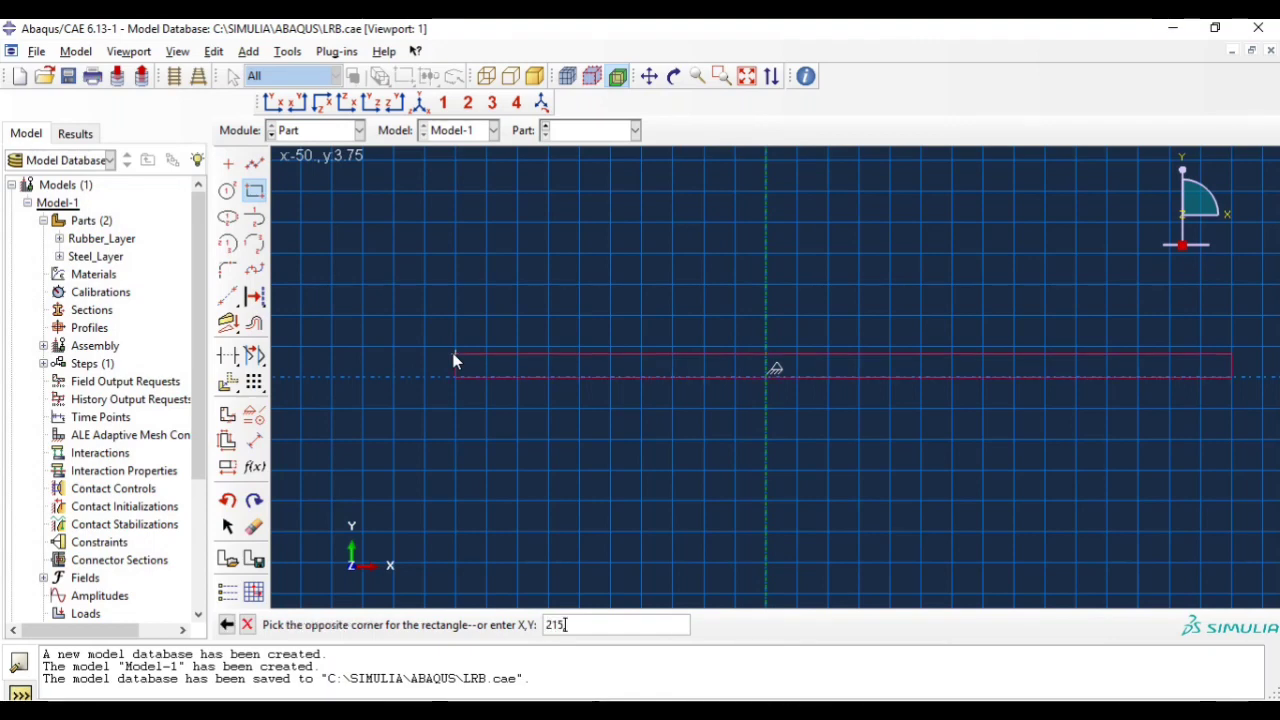
pyautogui.write(',25')
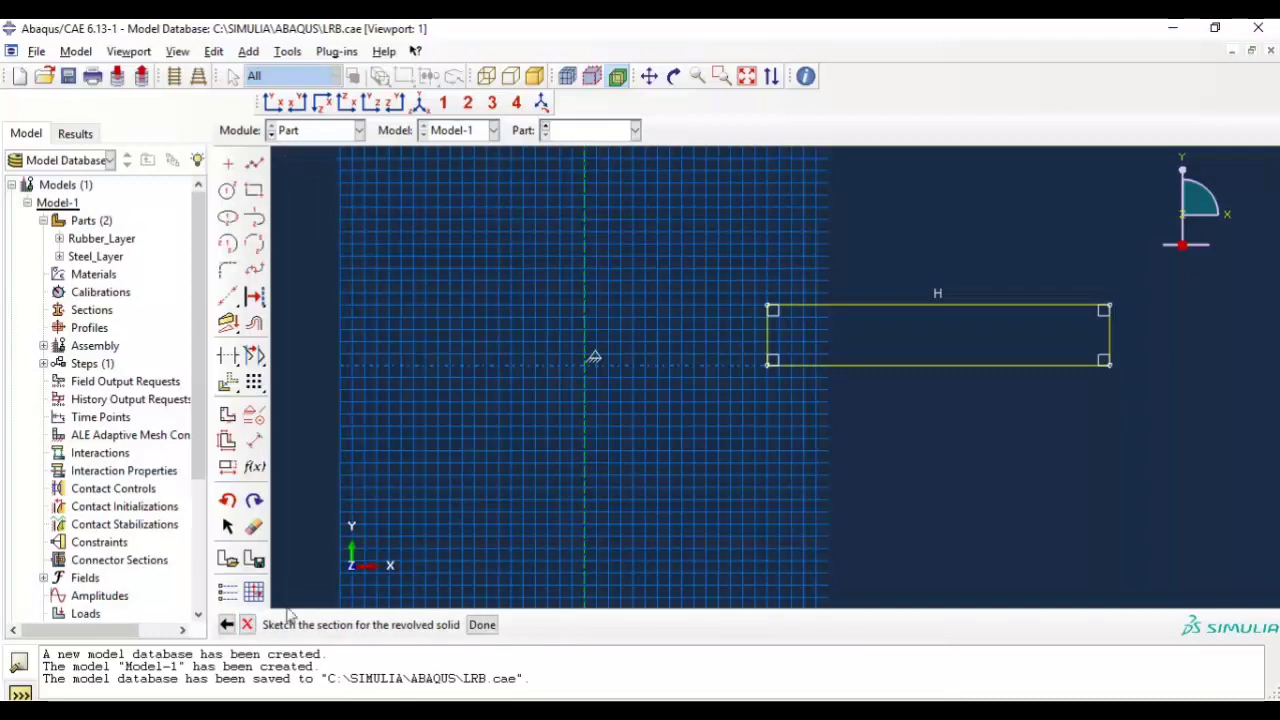
pyautogui.click(481, 624)
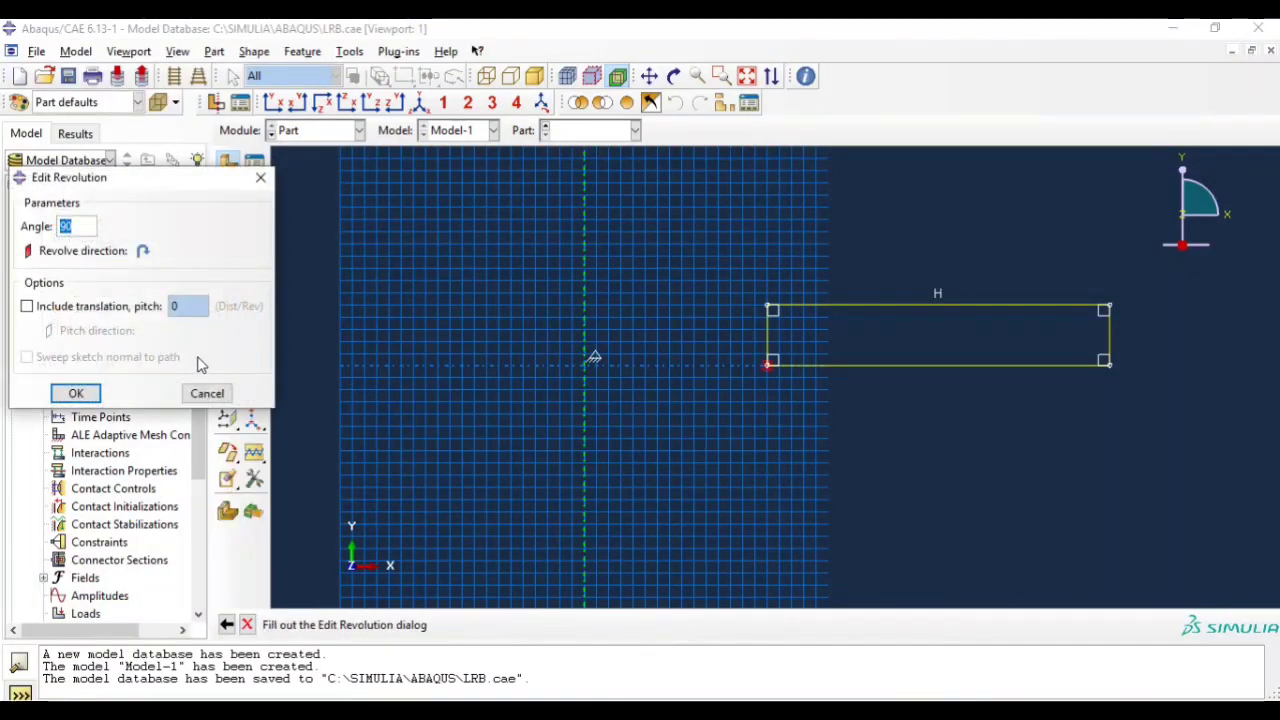
pyautogui.click(75, 392)
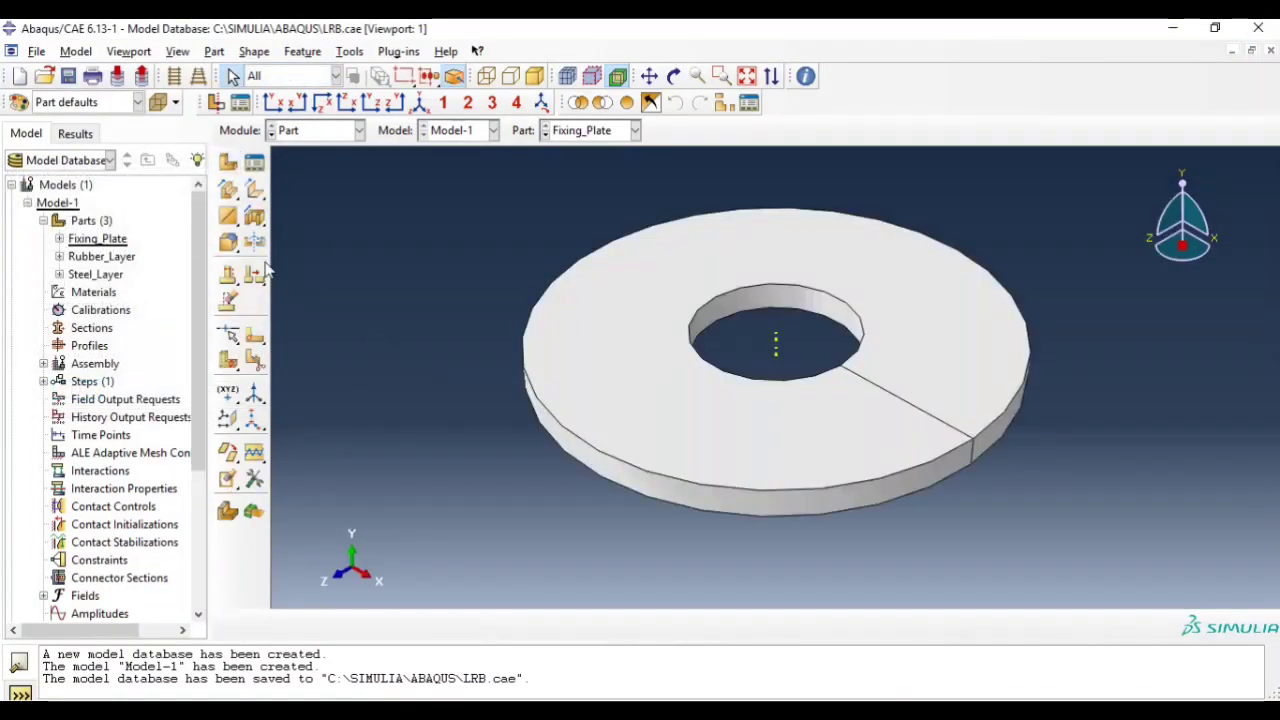
# - Create Loading_Plate by sketching a rectangle from the origin to 300,32 for revolving
pyautogui.click(227, 162)
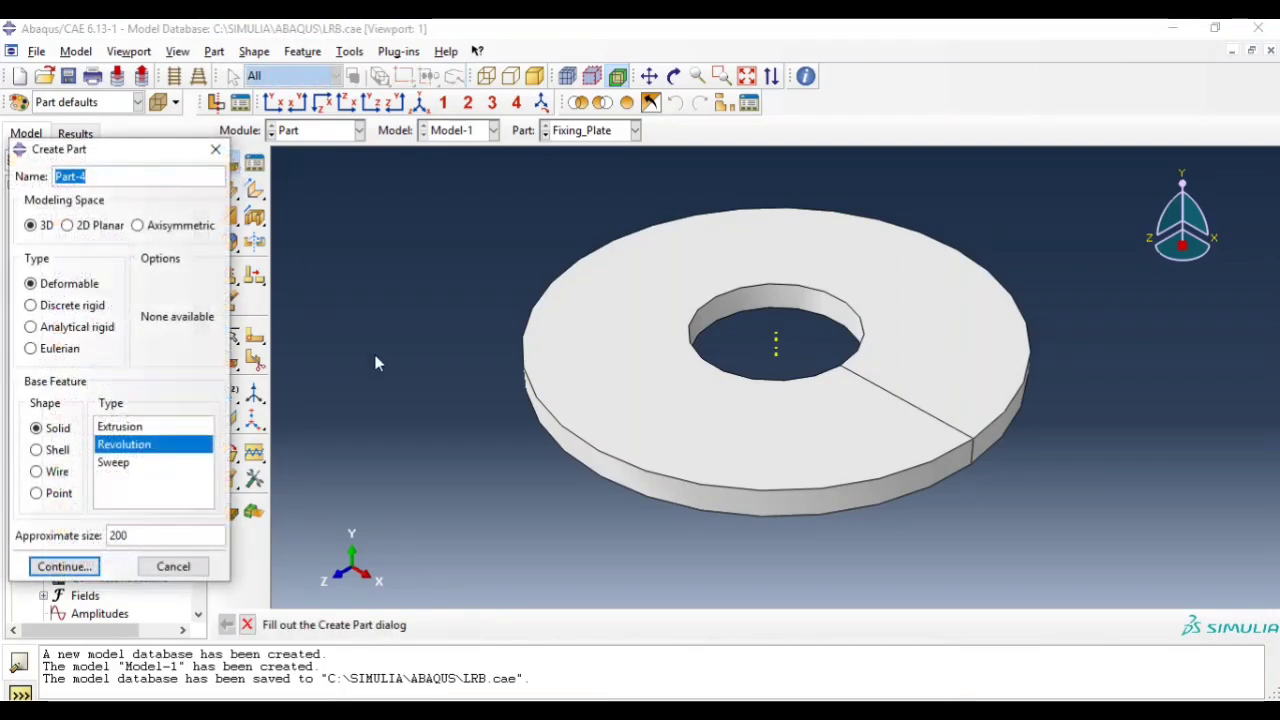
pyautogui.write('Load')
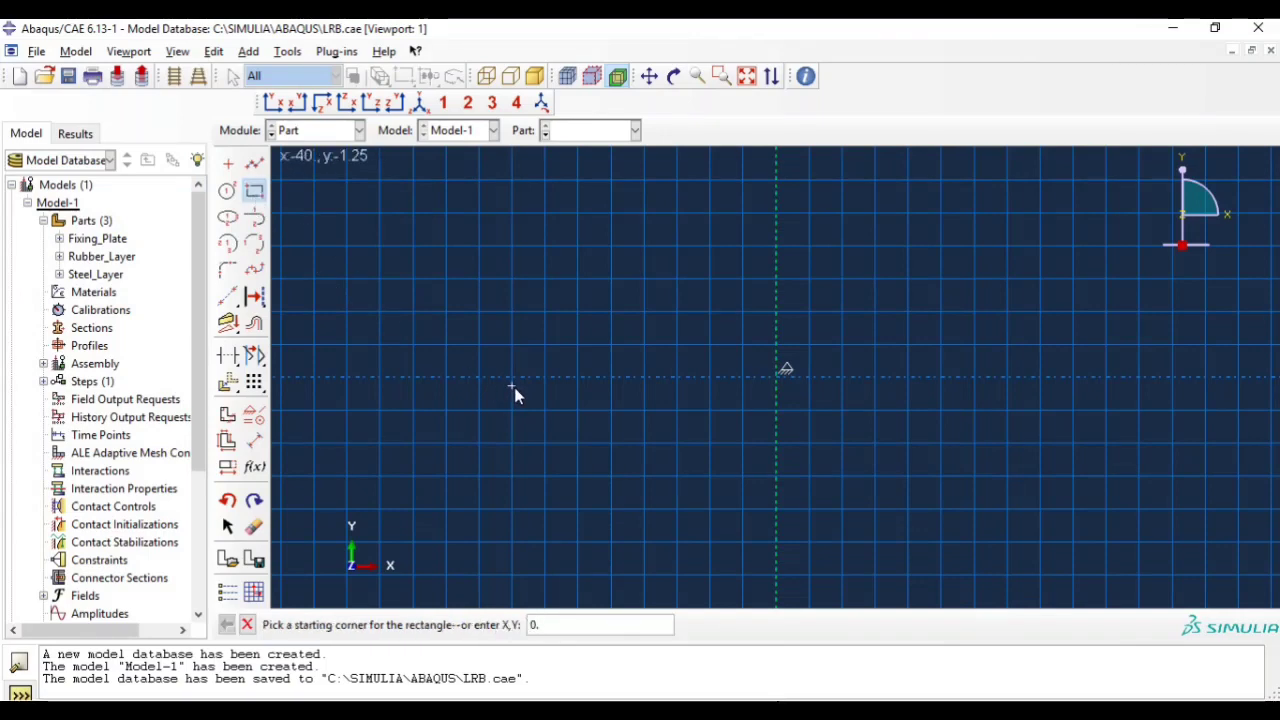
pyautogui.click(512, 385)
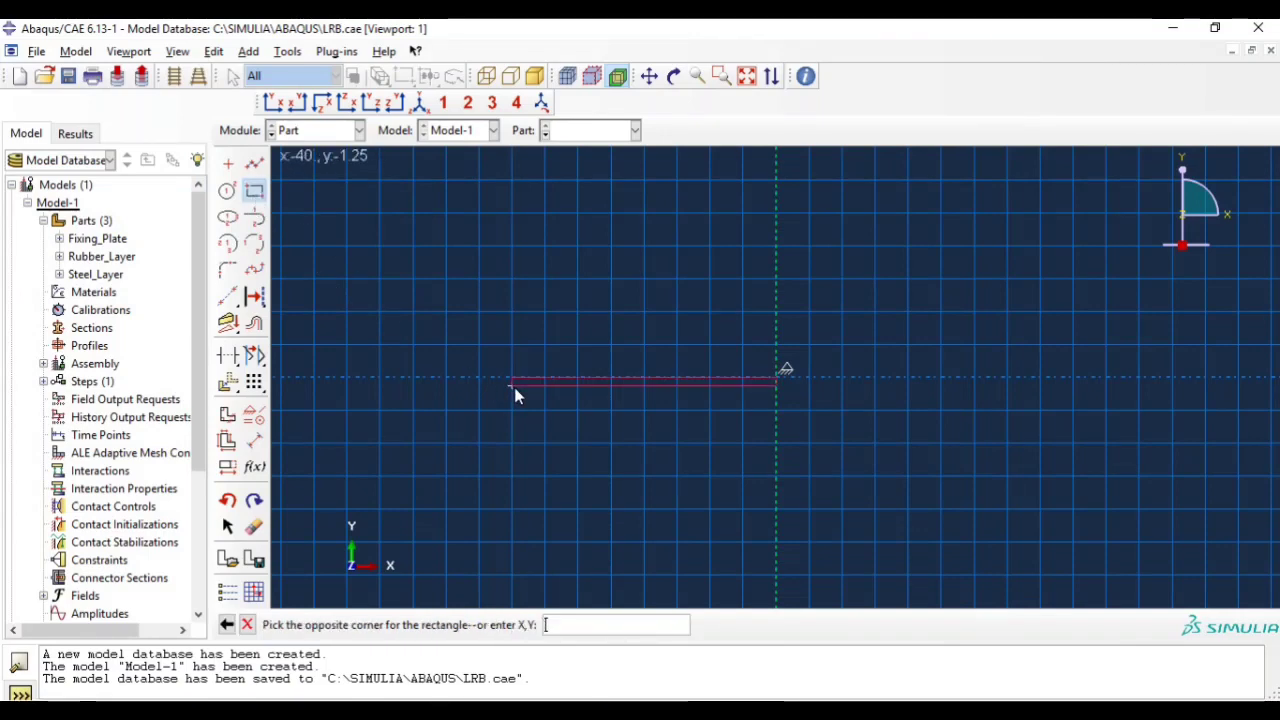
pyautogui.write('300')
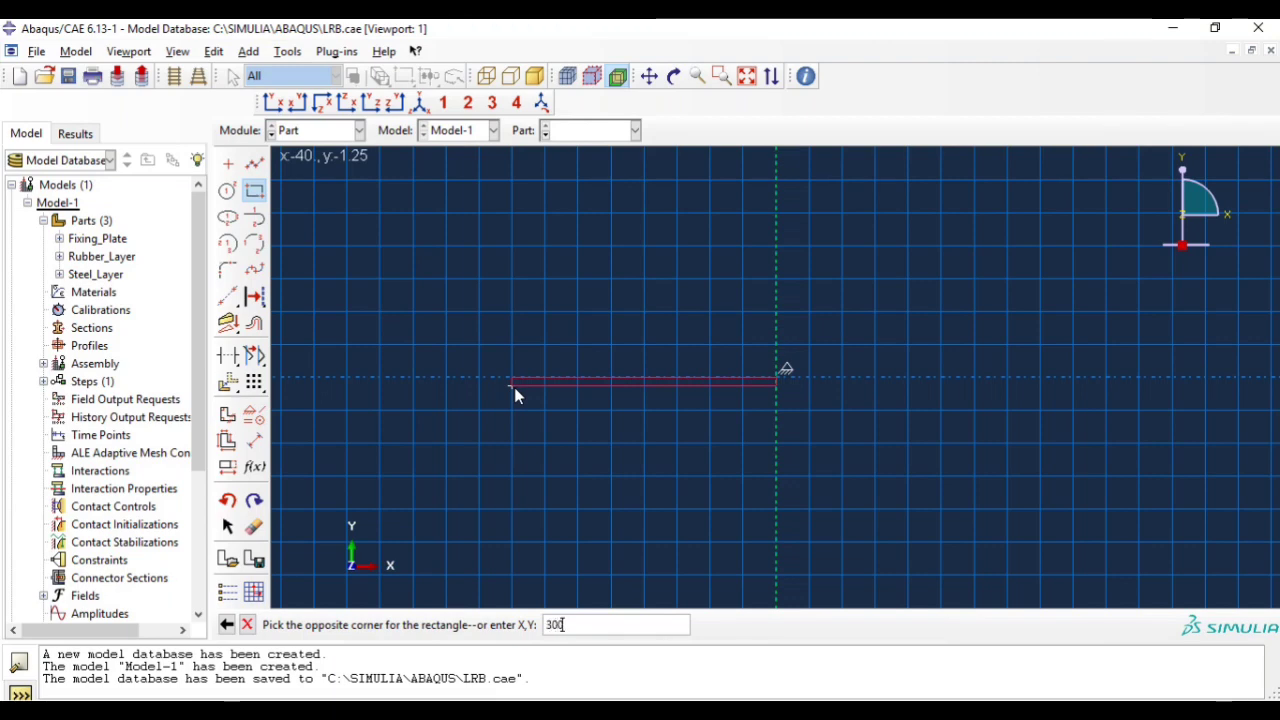
pyautogui.write(',32')
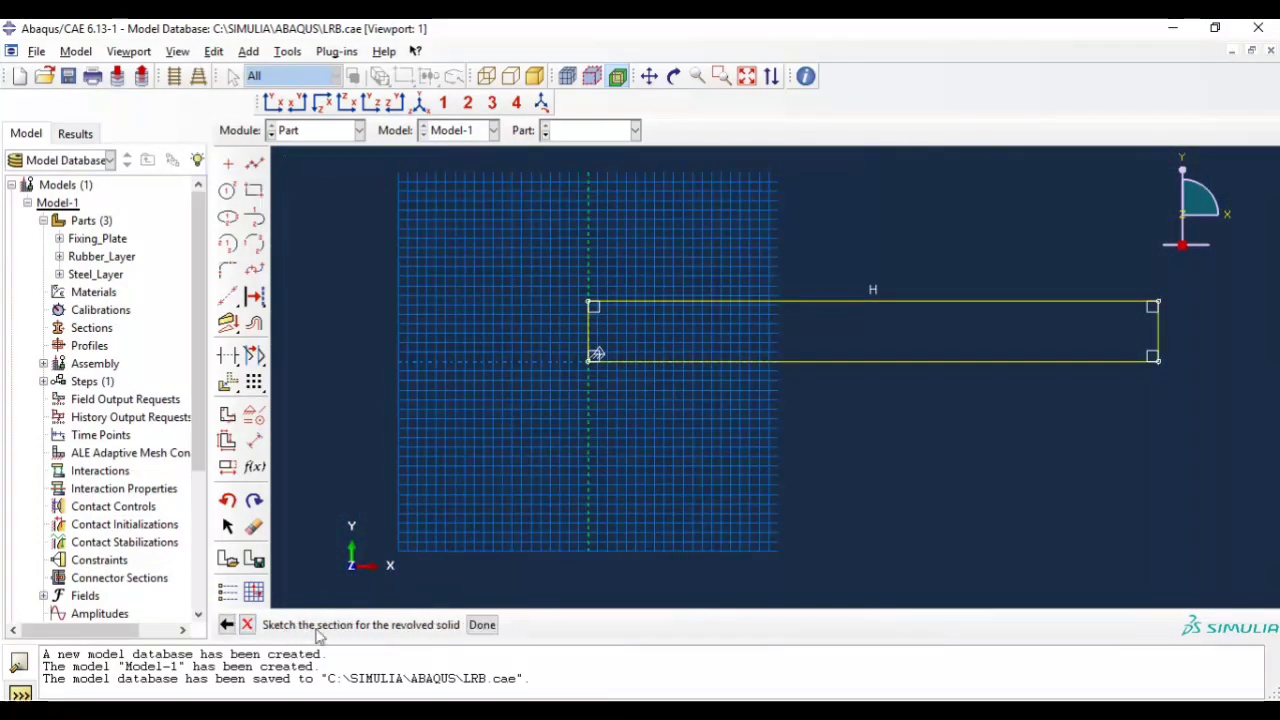
pyautogui.click(481, 624)
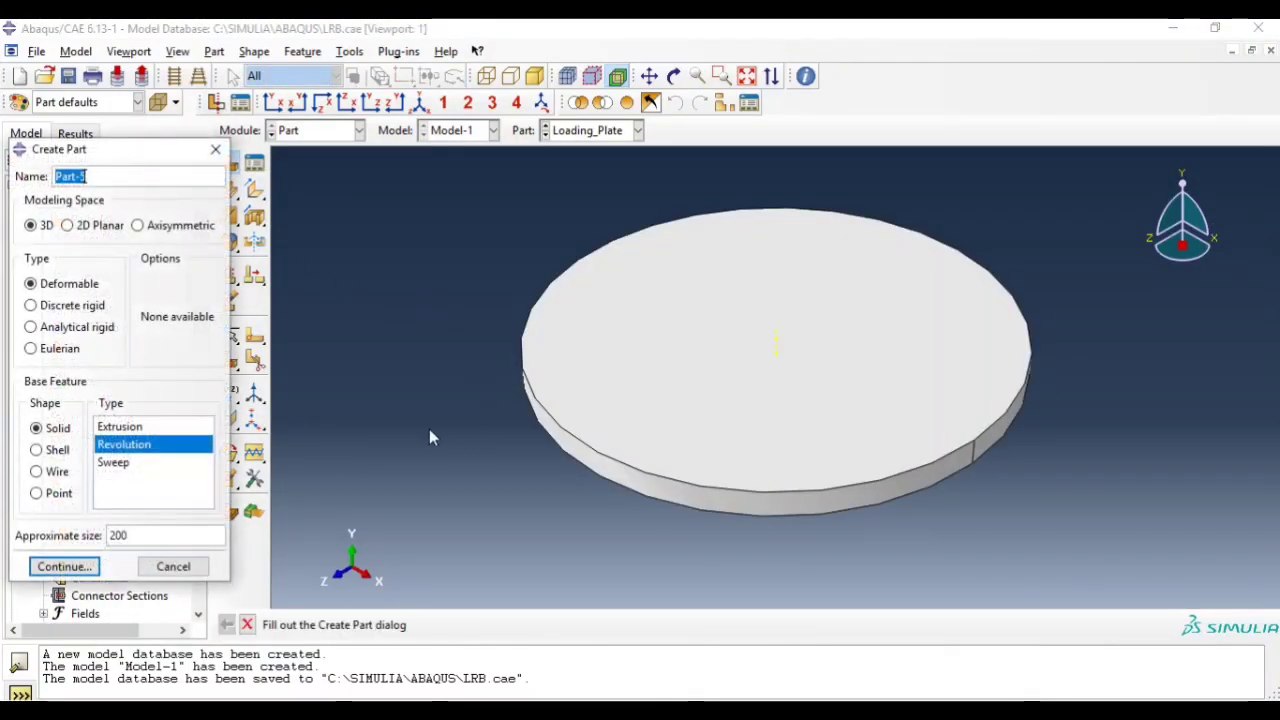
# - Create Lead_Core and sketch its tall rectangular section to corner 75,88 for revolving
pyautogui.write('Lead_Core')
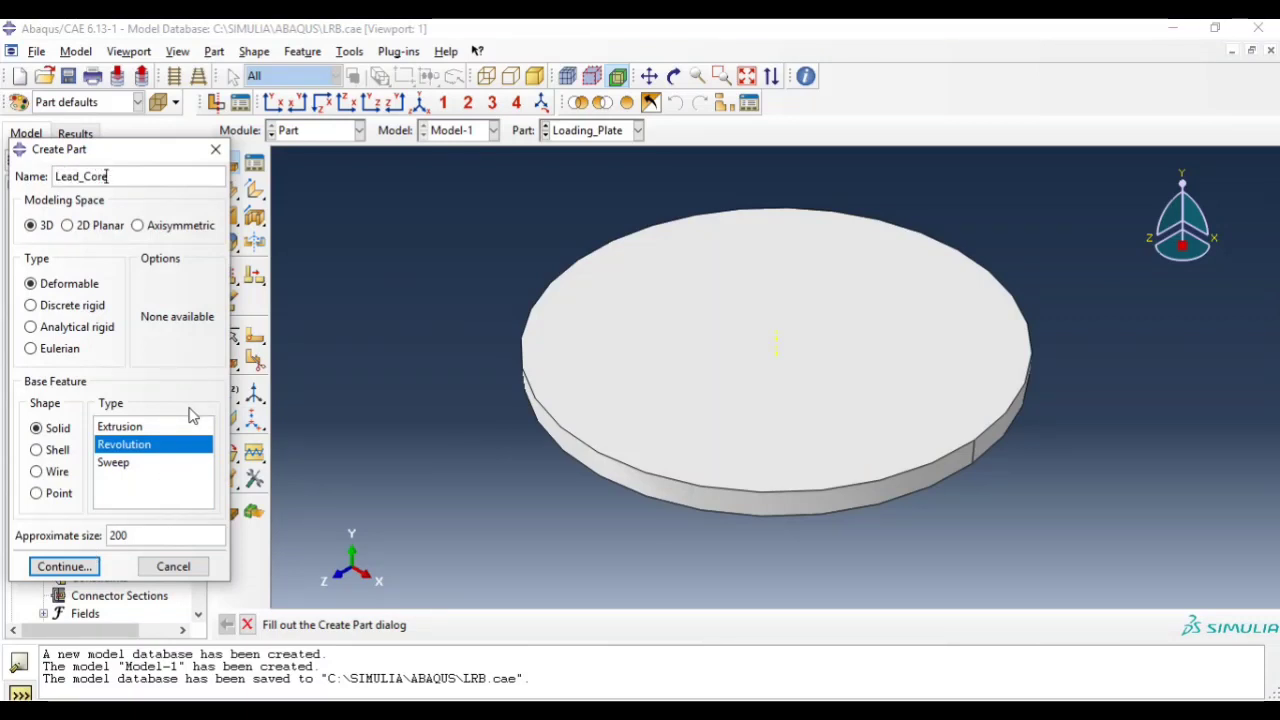
pyautogui.click(64, 566)
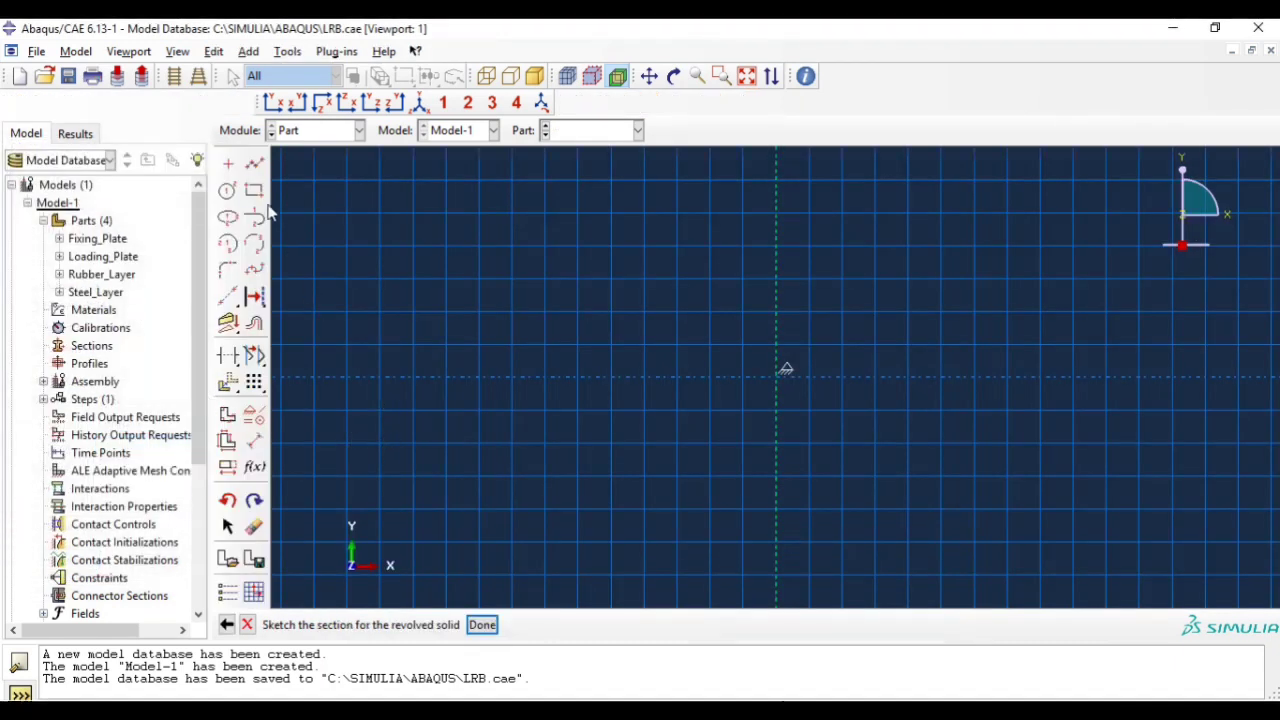
pyautogui.click(254, 190)
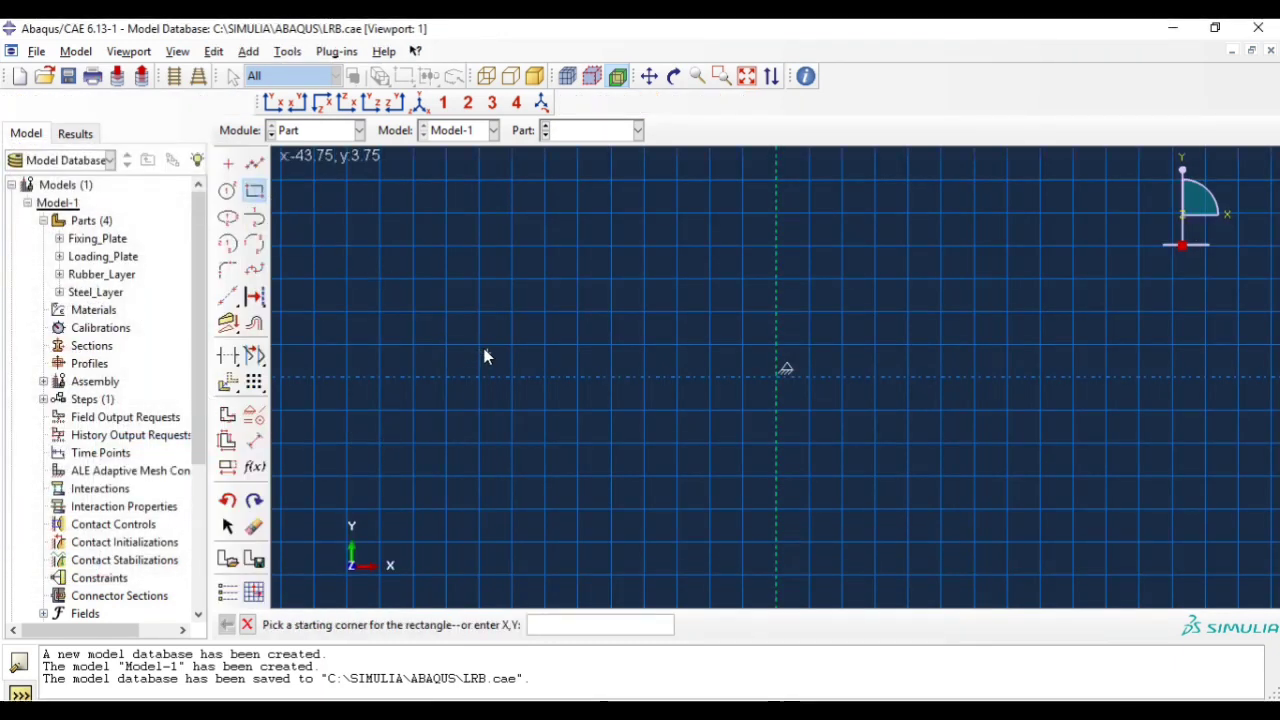
pyautogui.click(485, 355)
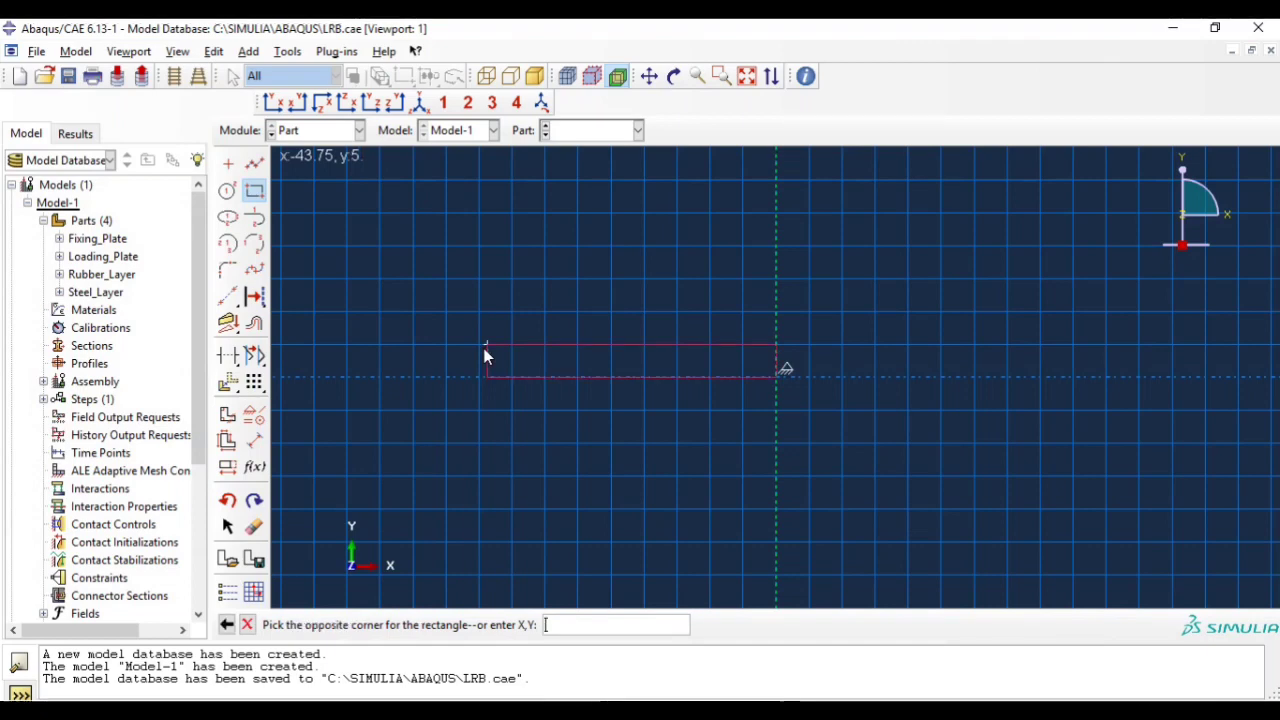
pyautogui.write('75')
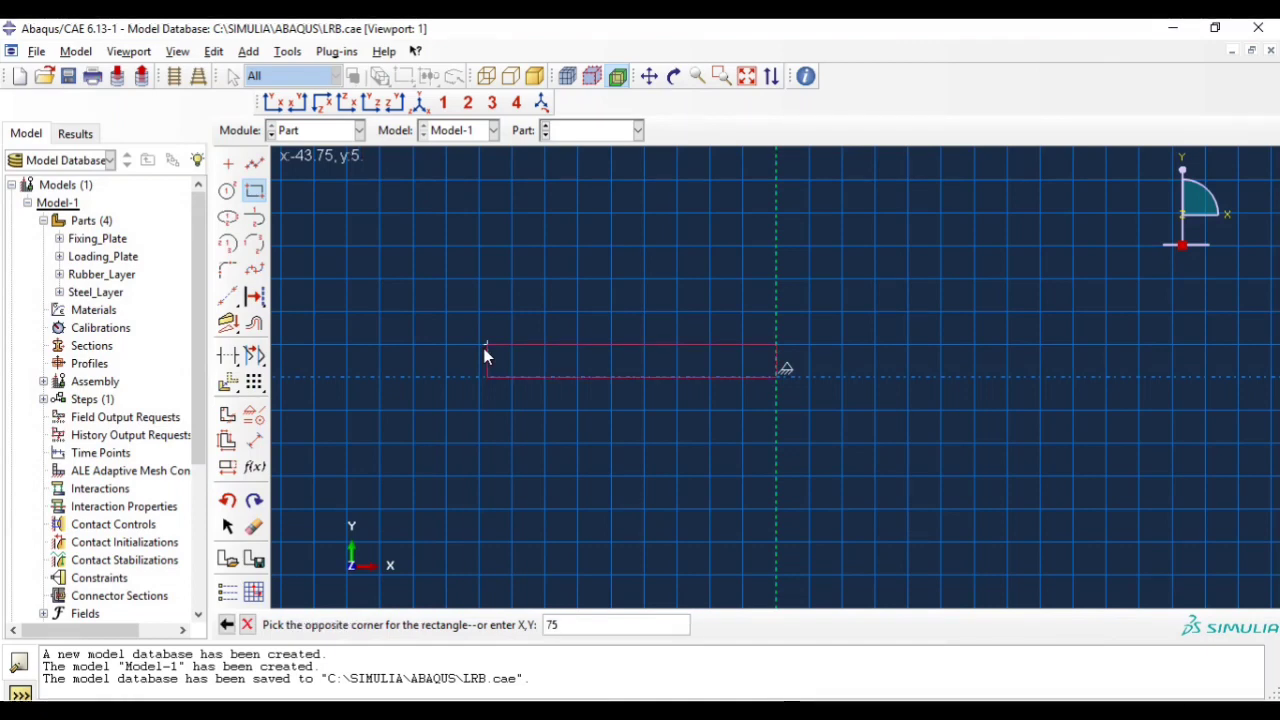
pyautogui.write(',')
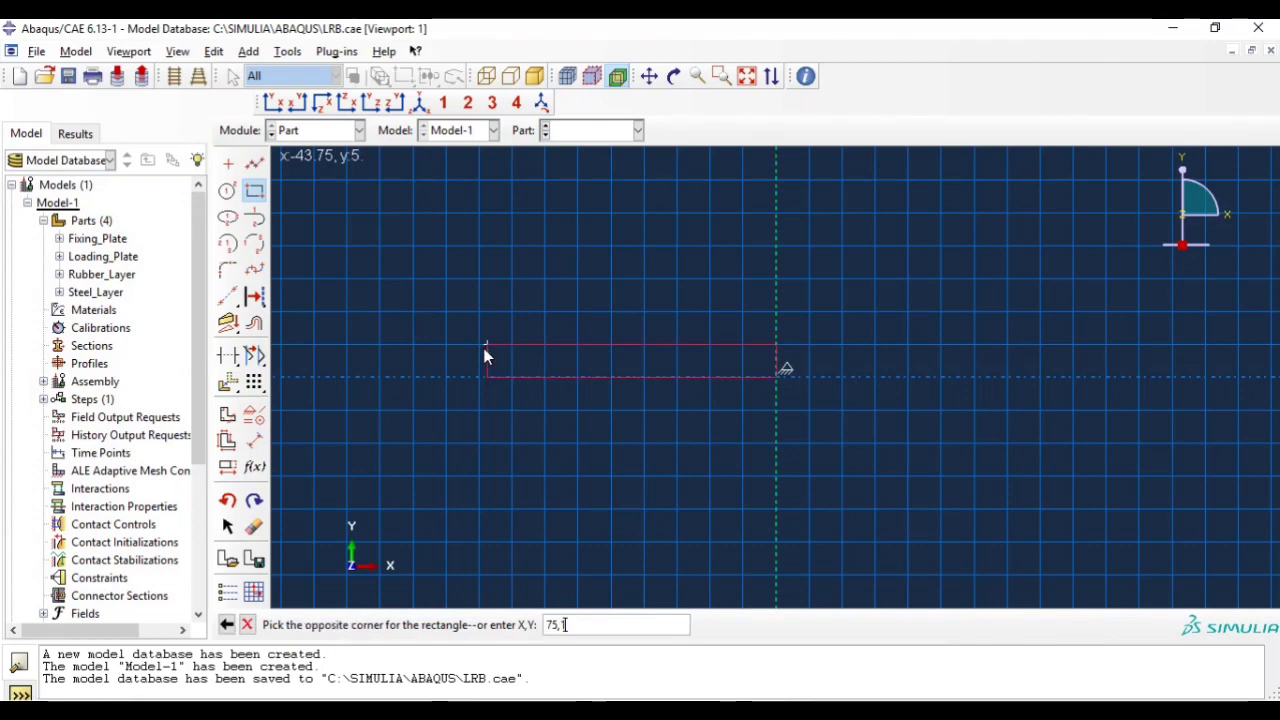
pyautogui.write('88')
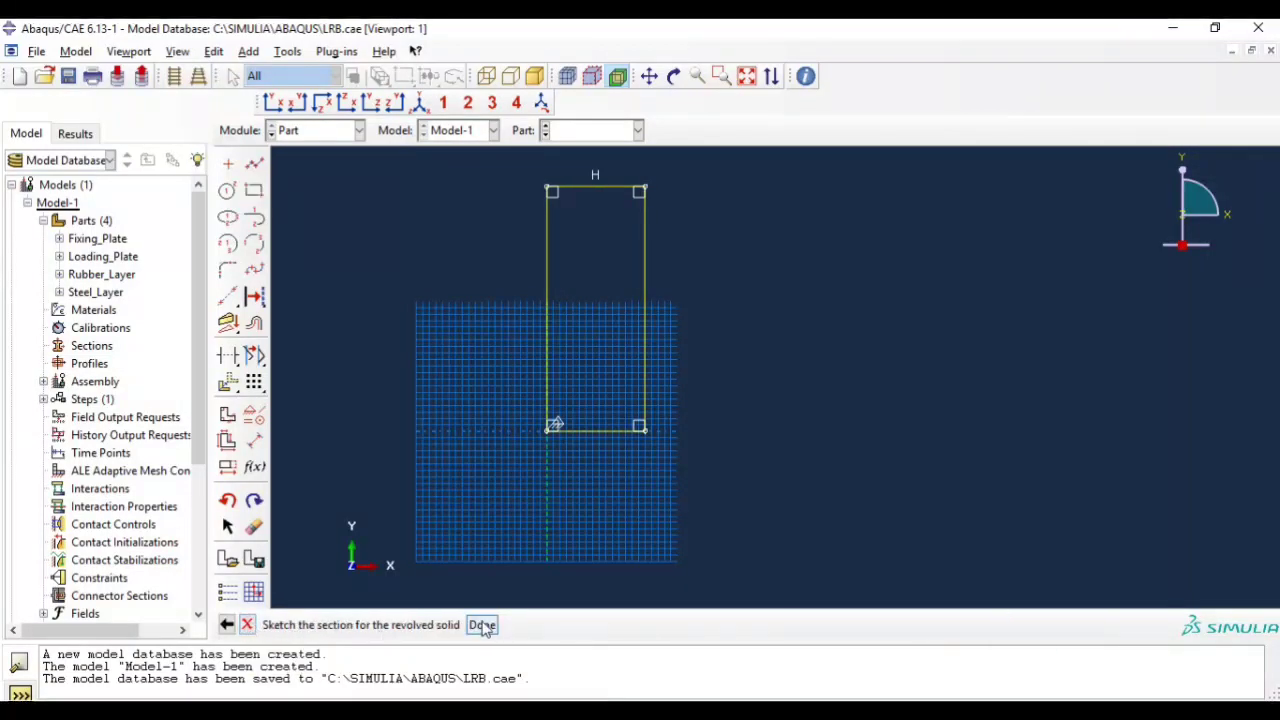
pyautogui.click(482, 624)
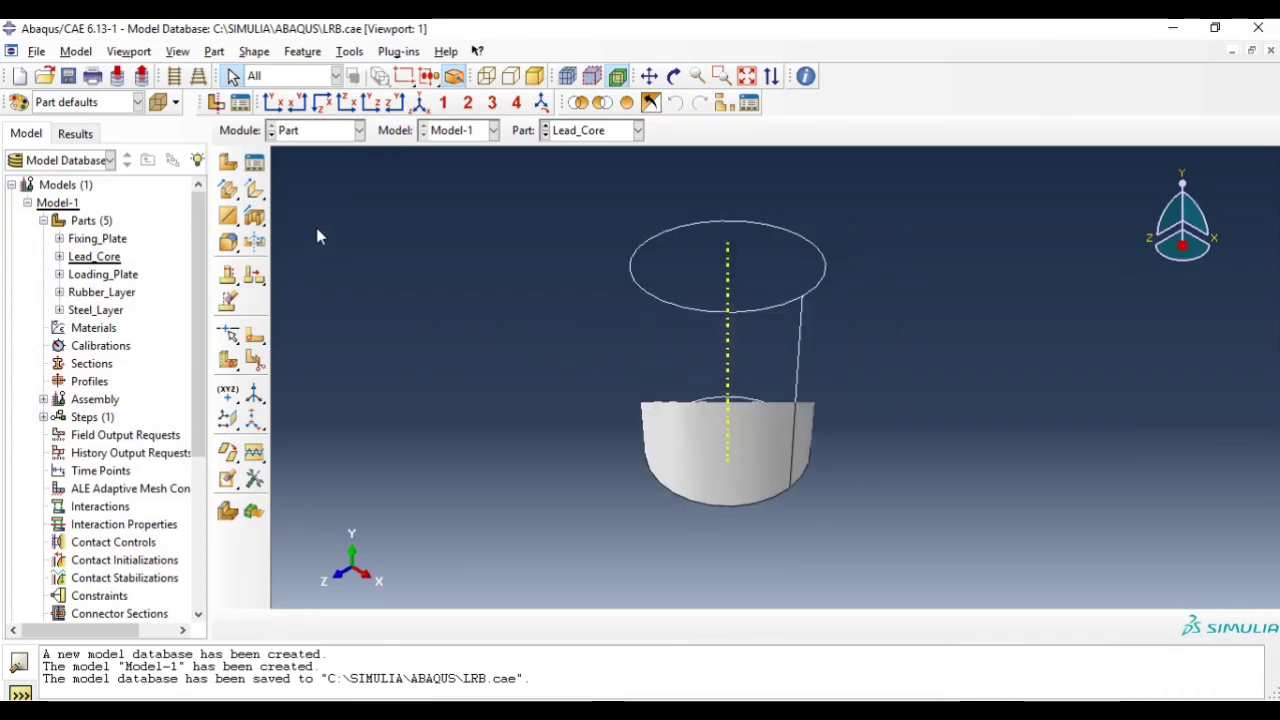
pyautogui.moveTo(97, 245)
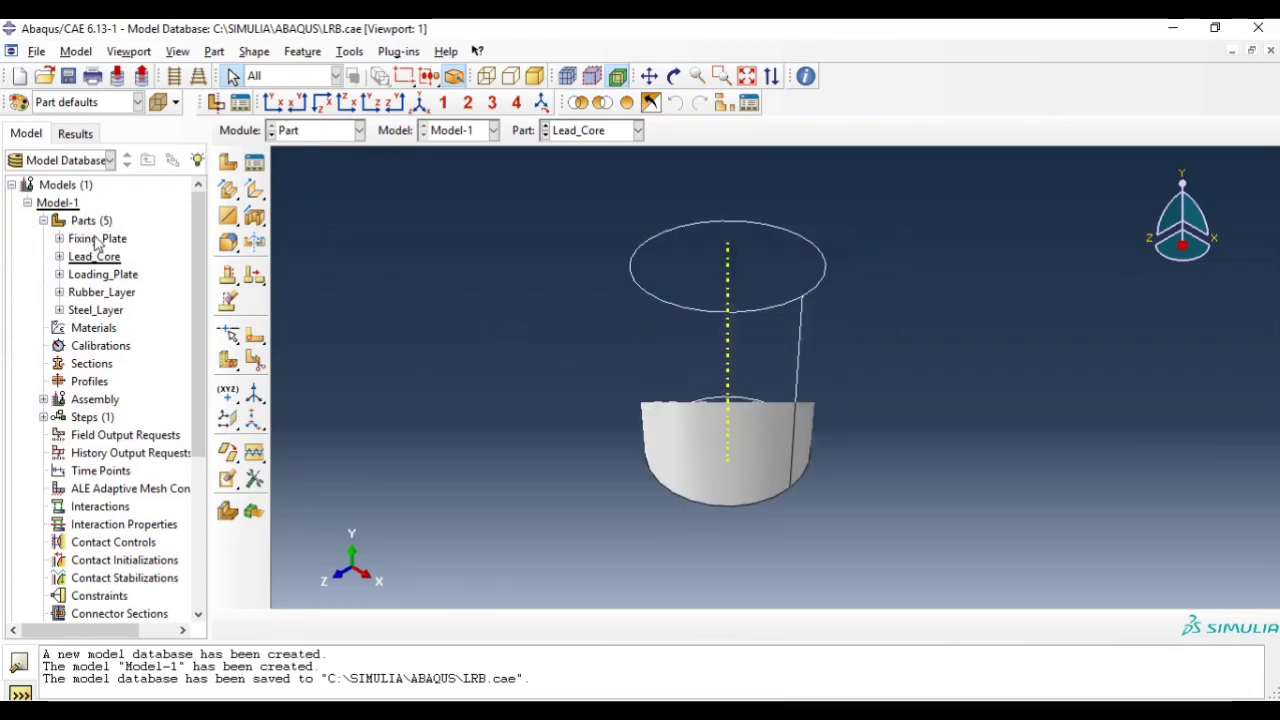